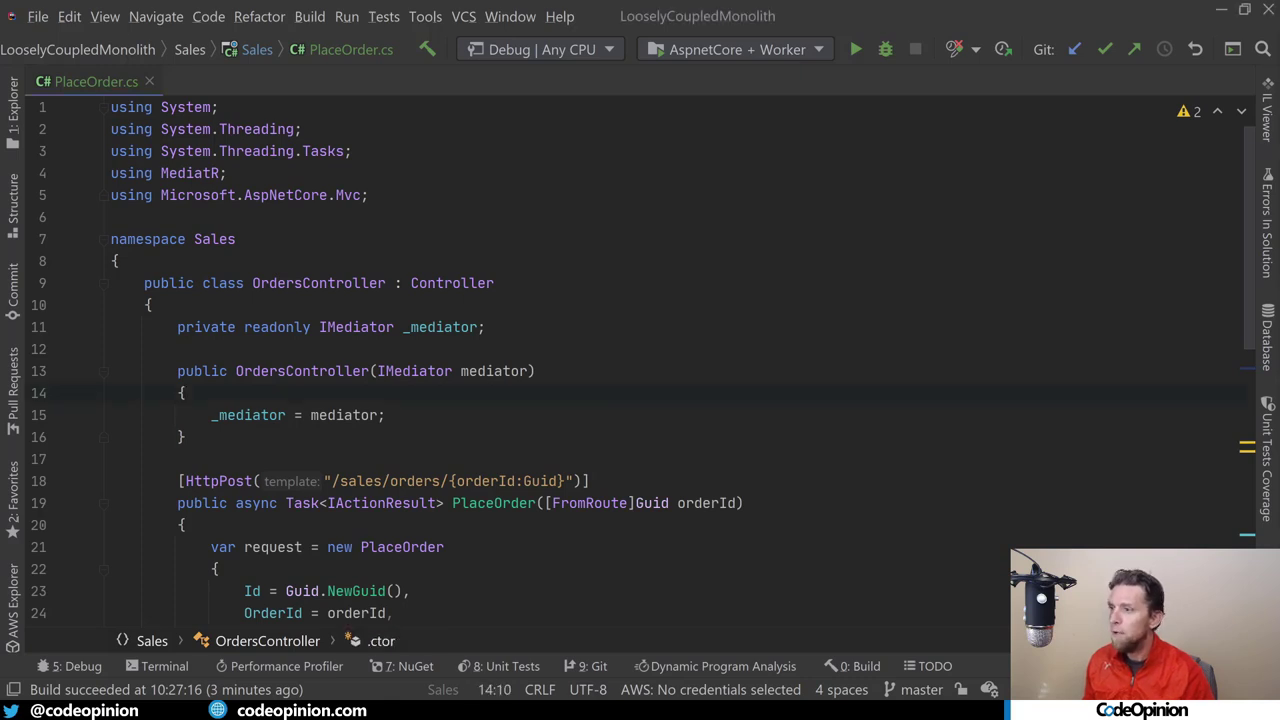
Review PlaceOrder.cs and the mediator Send call in the controller action.
scroll(down, 3)
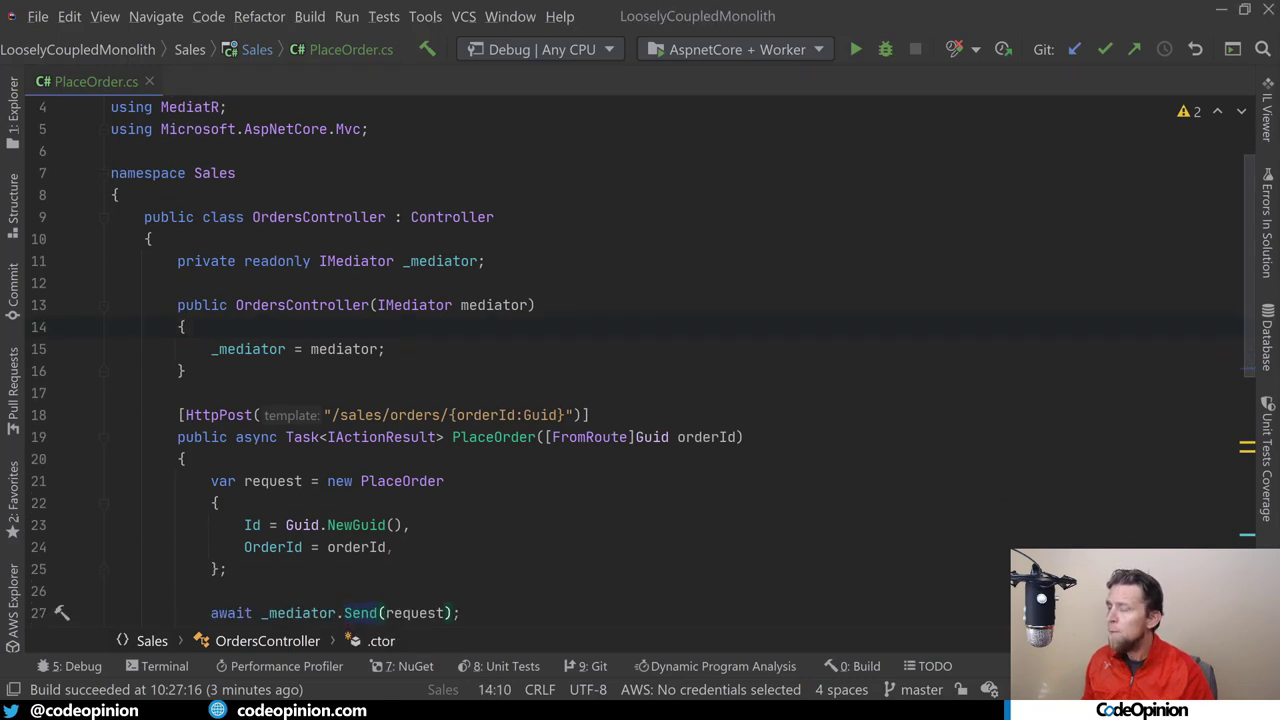
scroll(down, 3)
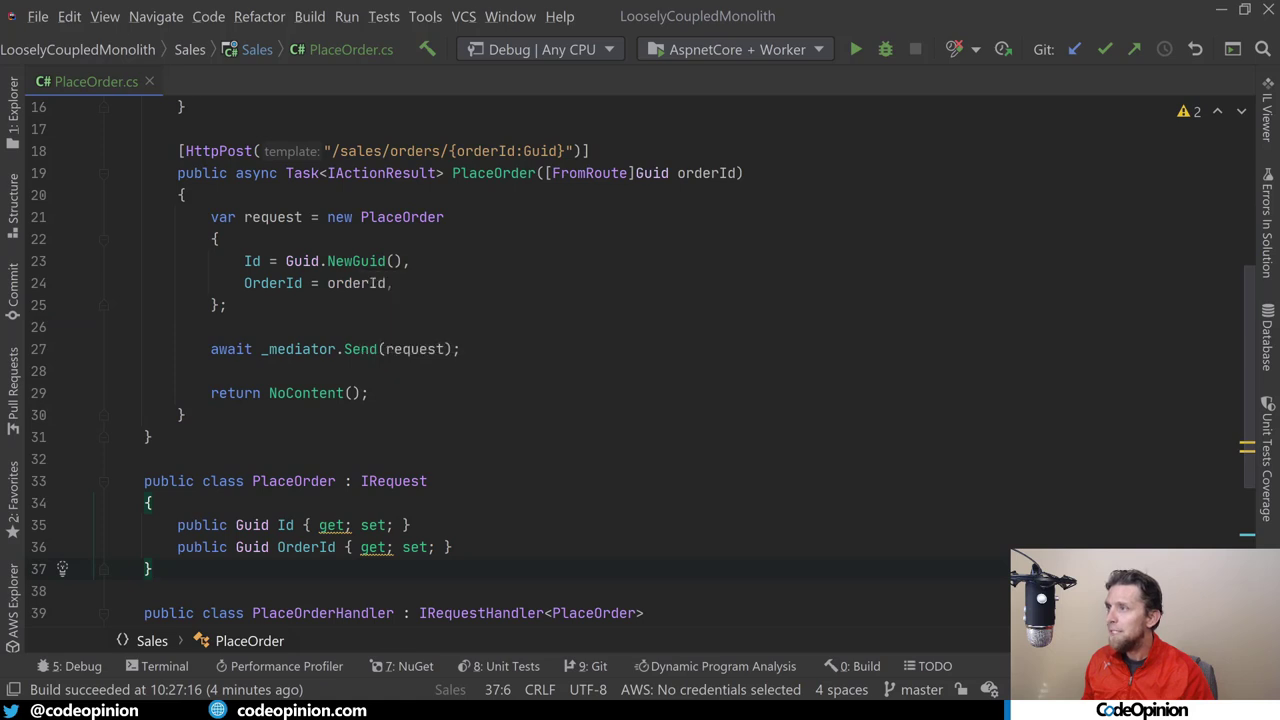
click(360, 348)
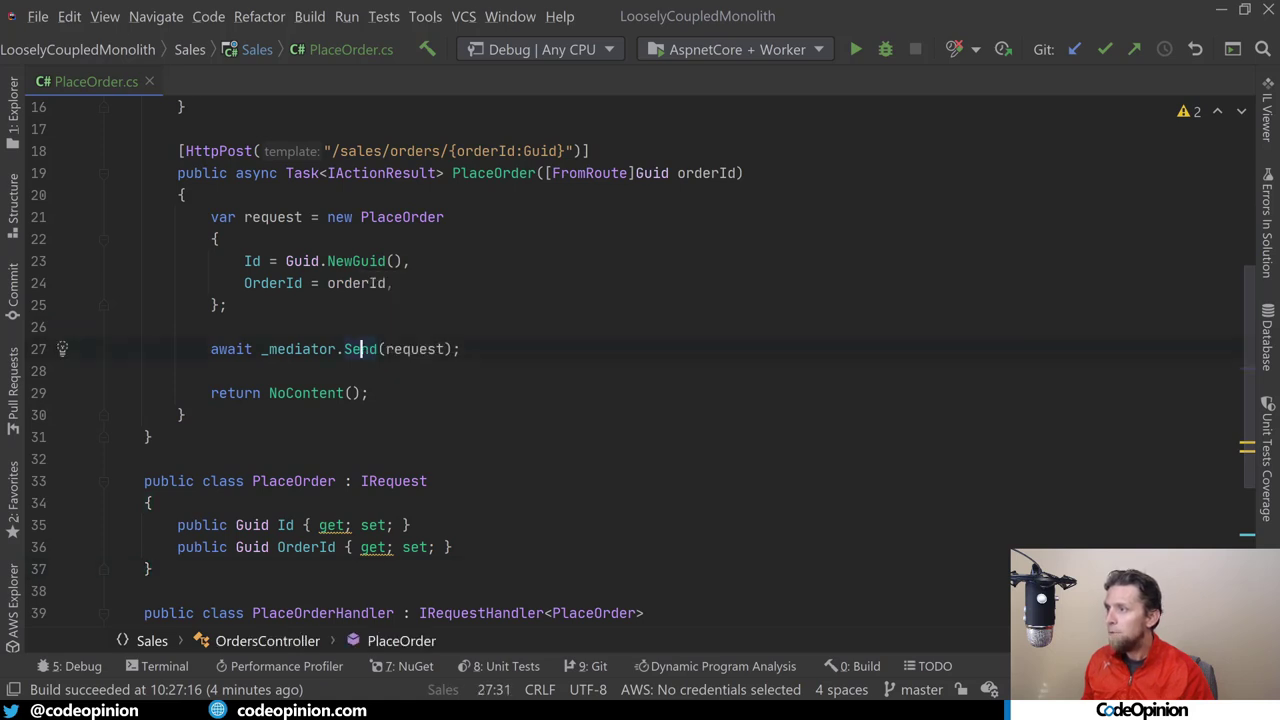
scroll(up, 3)
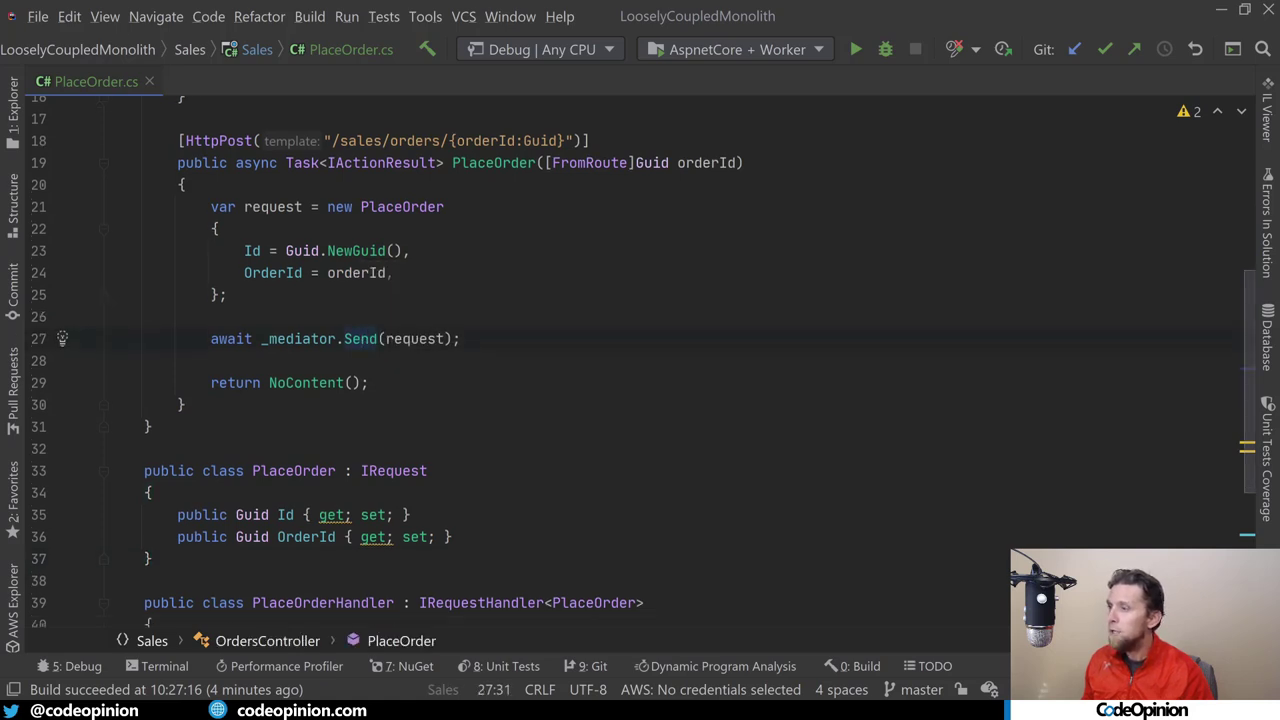
scroll(down, 3)
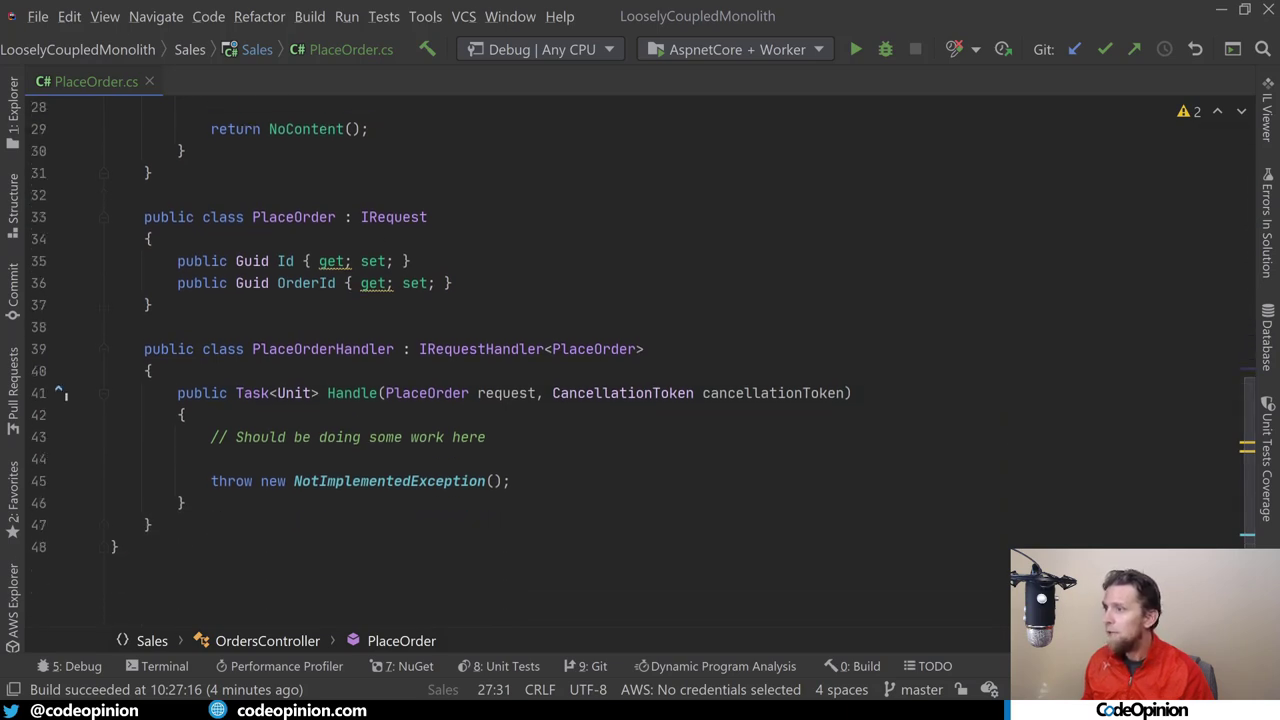
Build the solution and start the API and Worker under the debugger.
click(504, 392)
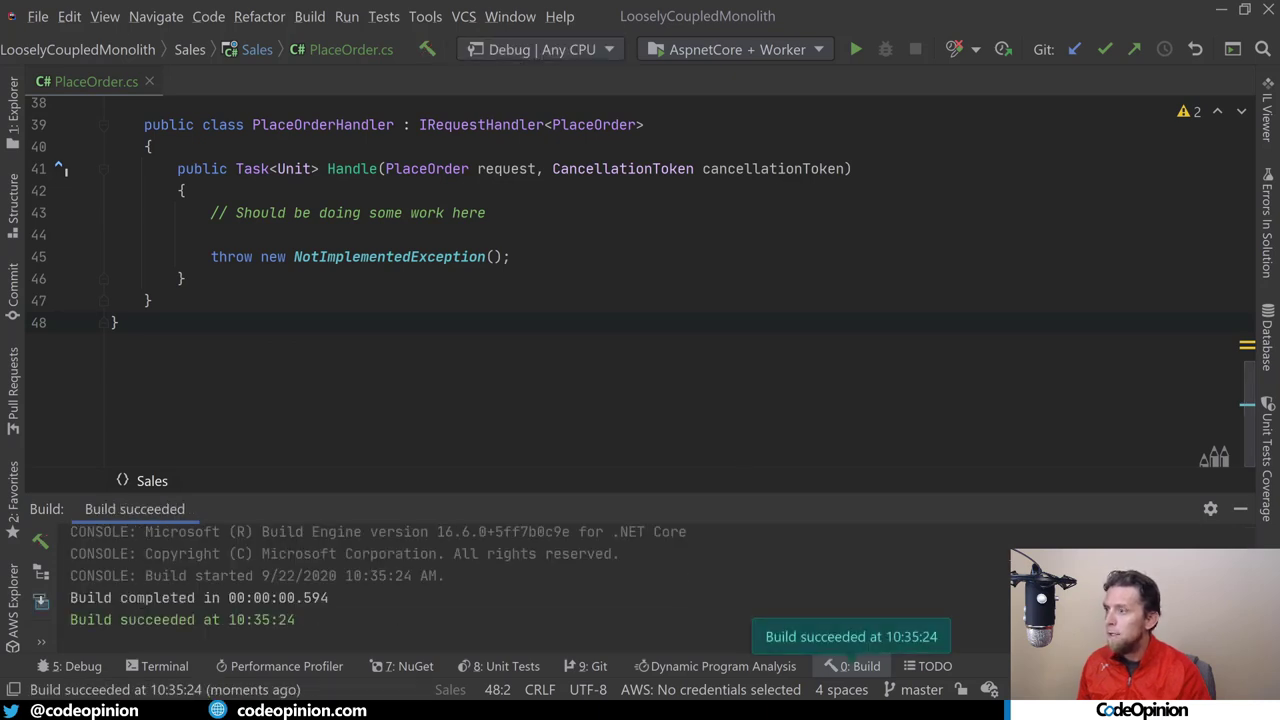
click(856, 48)
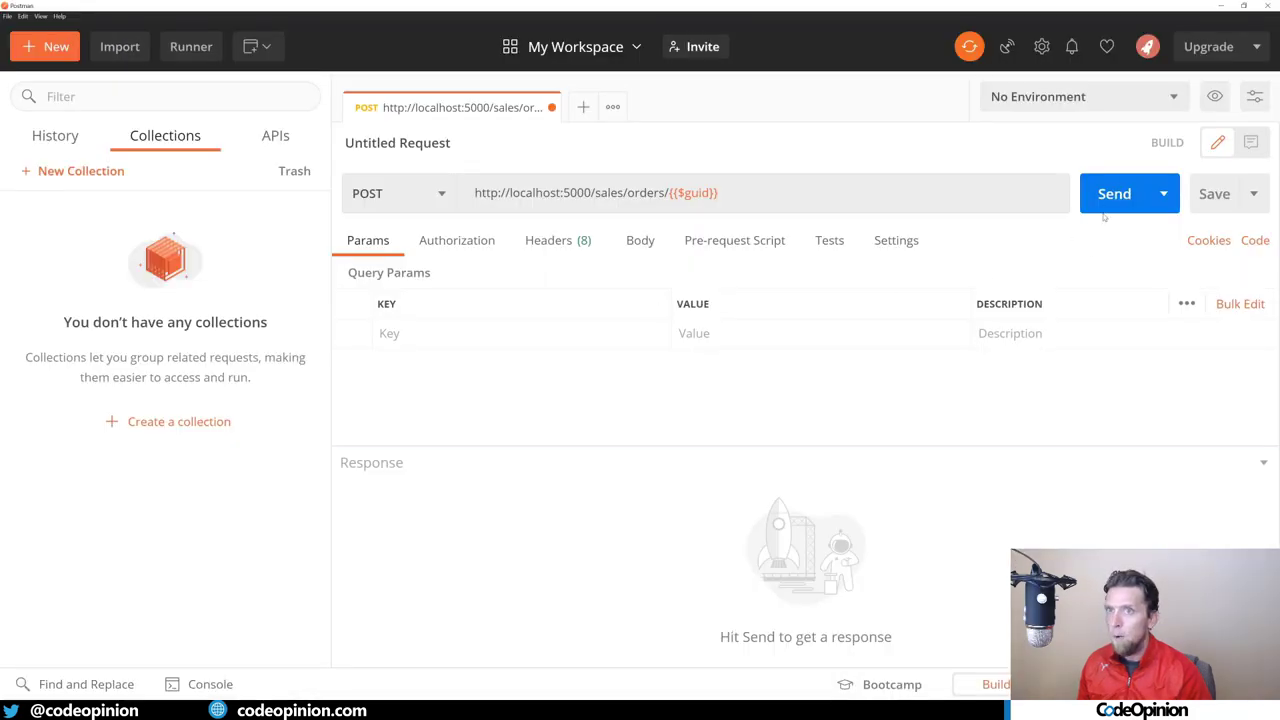
Send the order request so the PlaceOrder handler throws its NotImplementedException.
click(1114, 192)
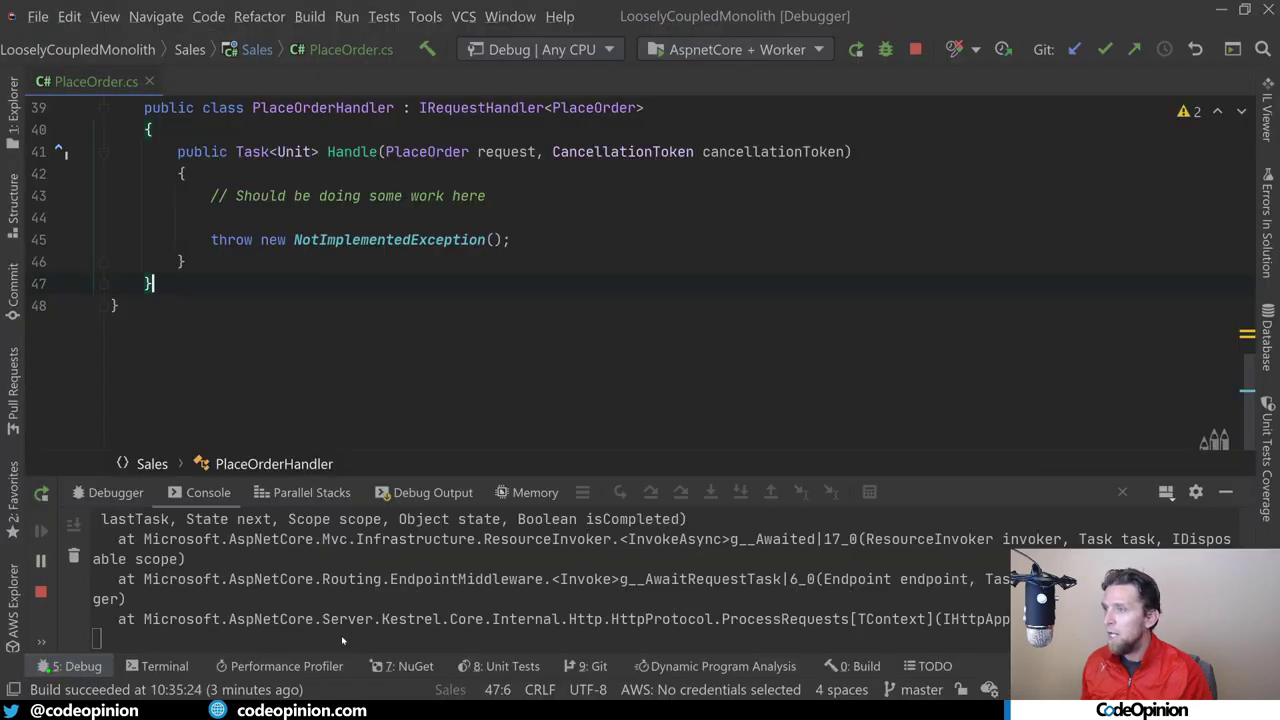
Scroll up in OrdersController to reach the MediatR dependency to replace.
scroll(up, 3)
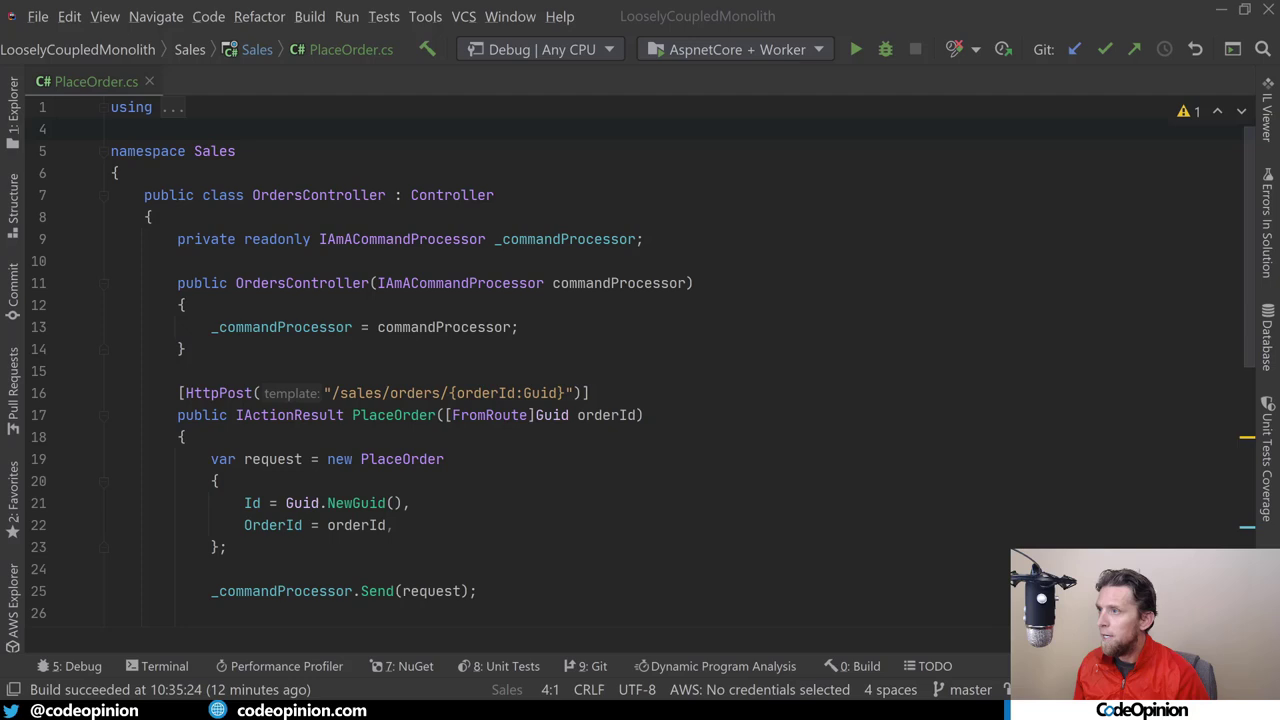
click(148, 216)
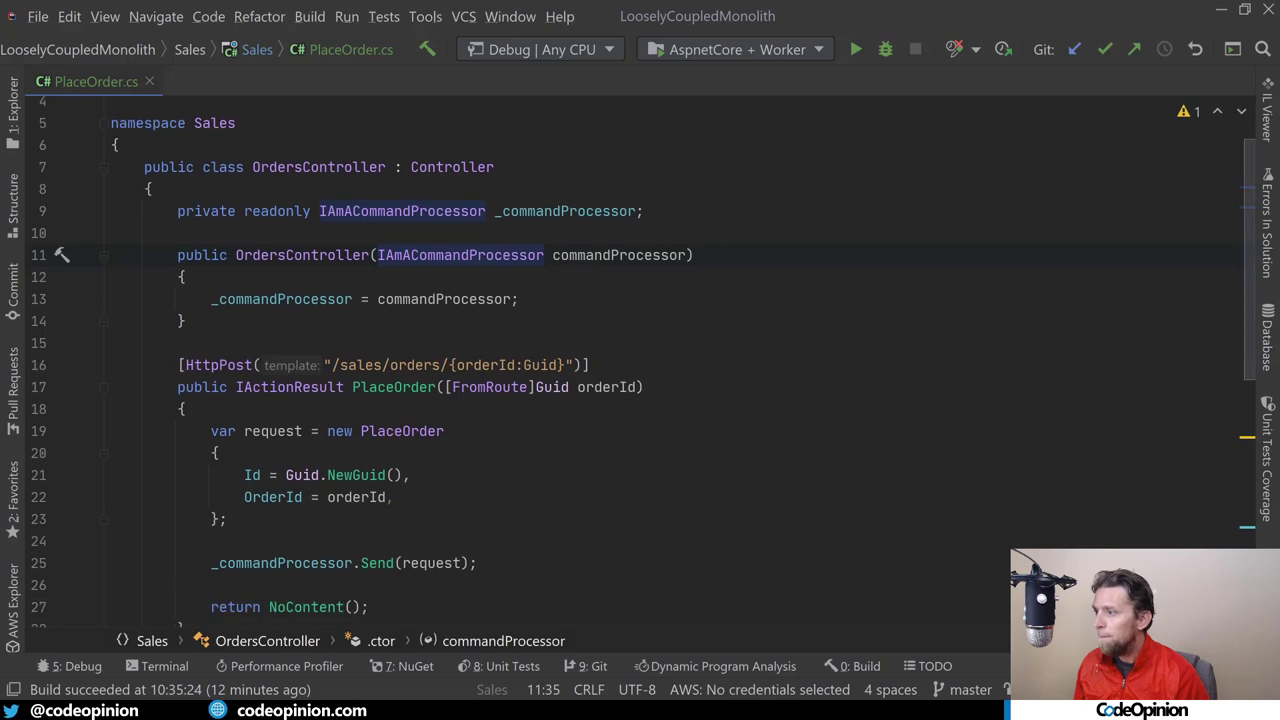
scroll(down, 3)
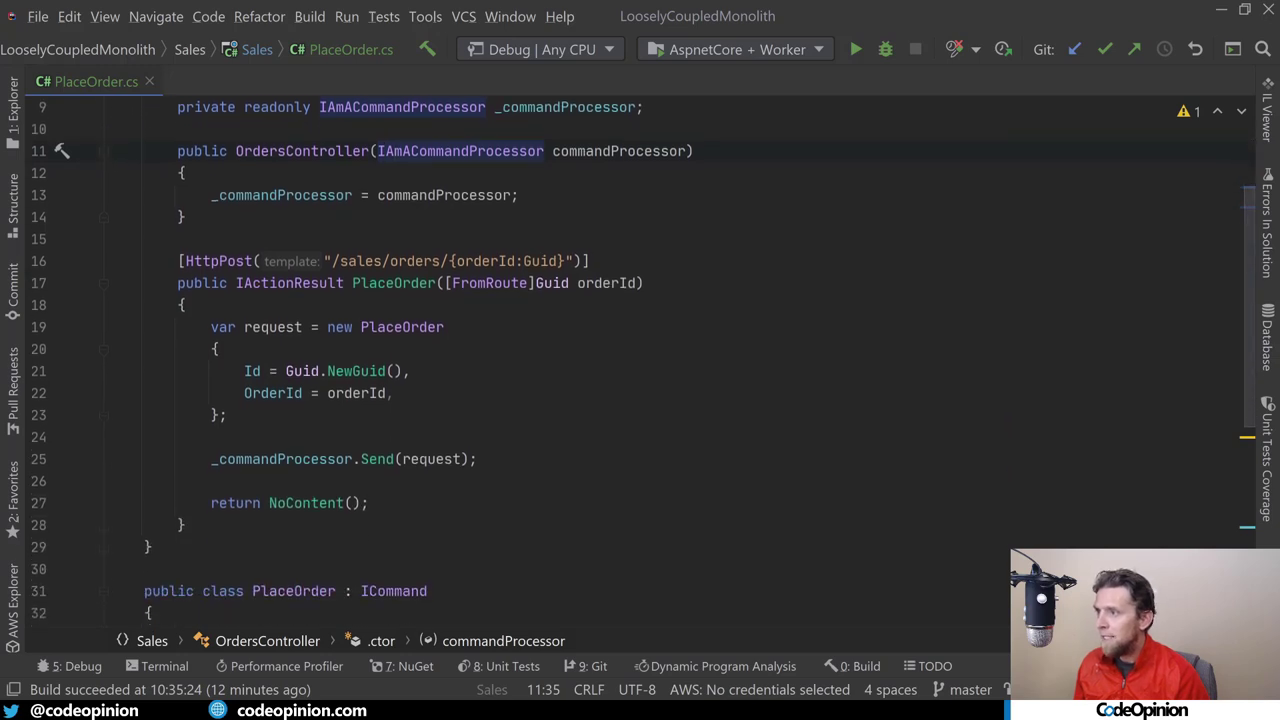
scroll(down, 3)
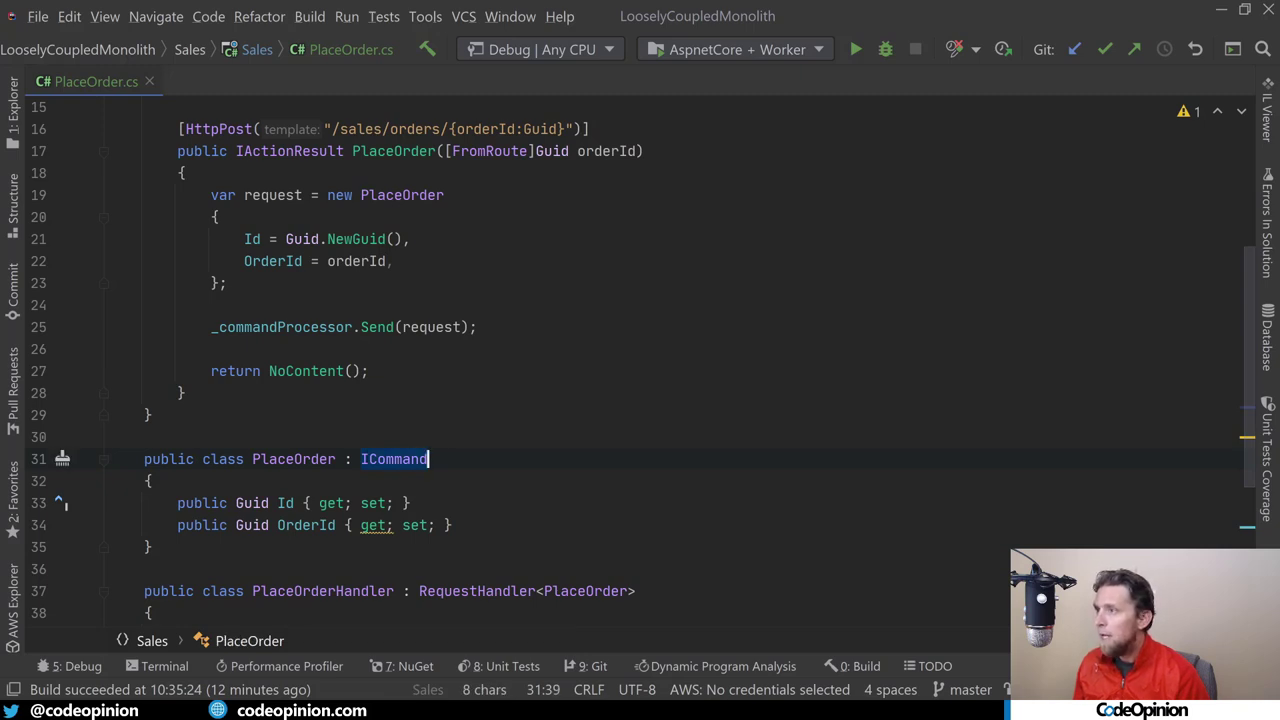
click(376, 328)
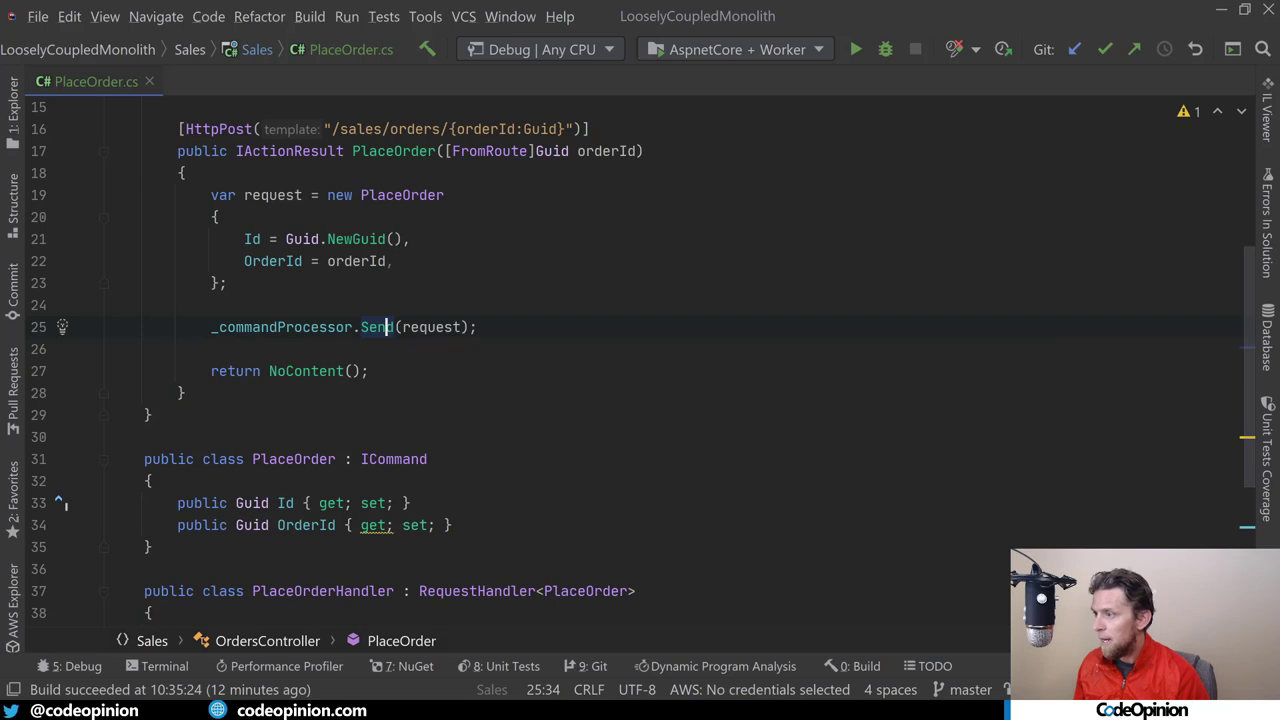
scroll(down, 3)
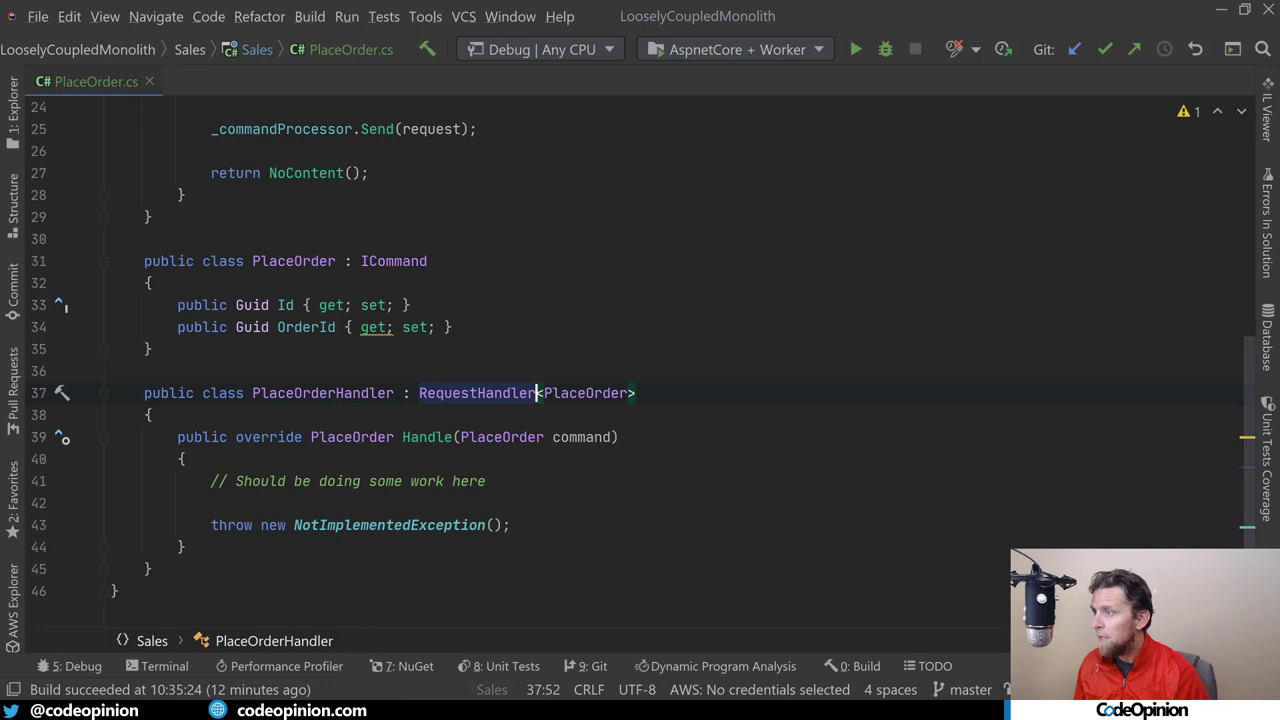
click(428, 436)
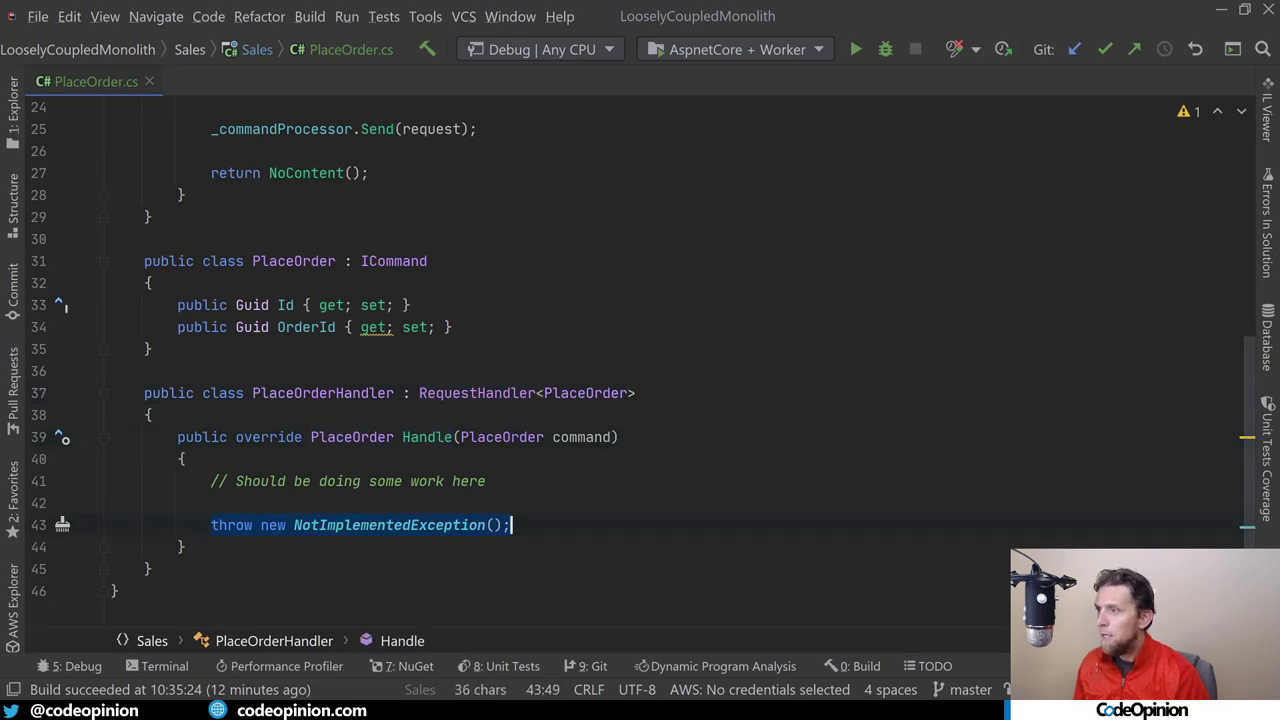
scroll(up, 3)
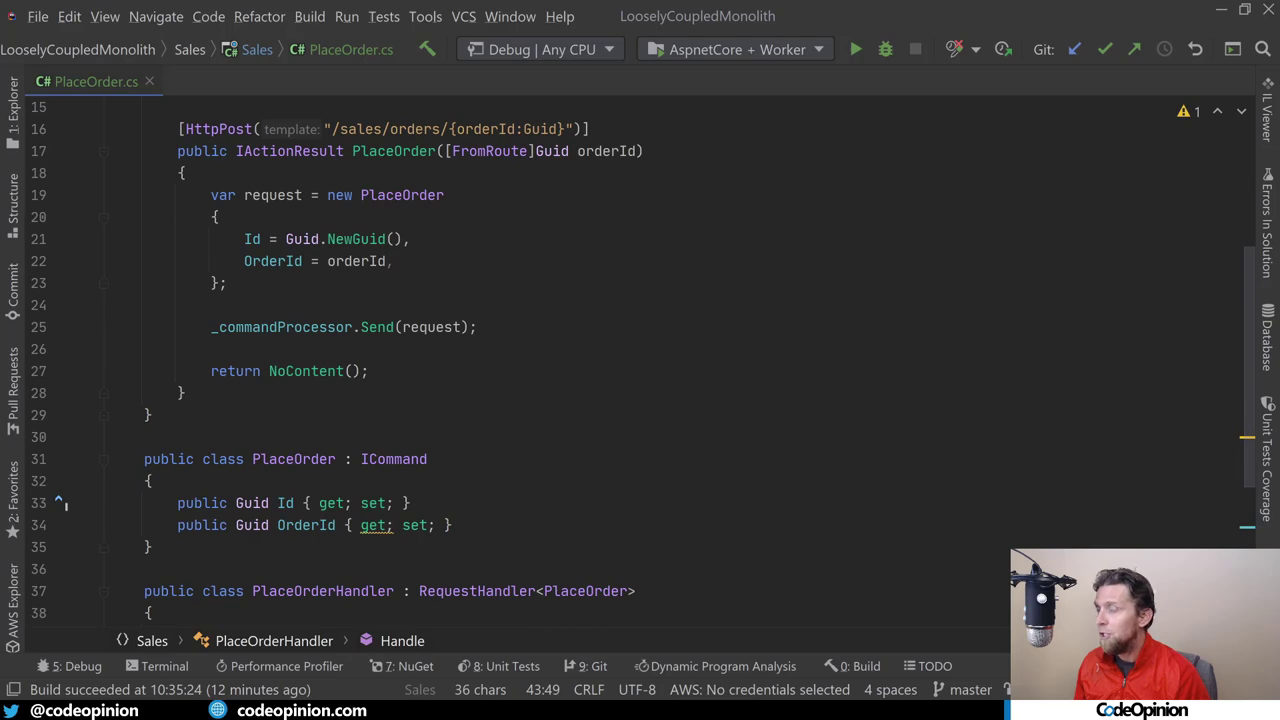
scroll(down, 3)
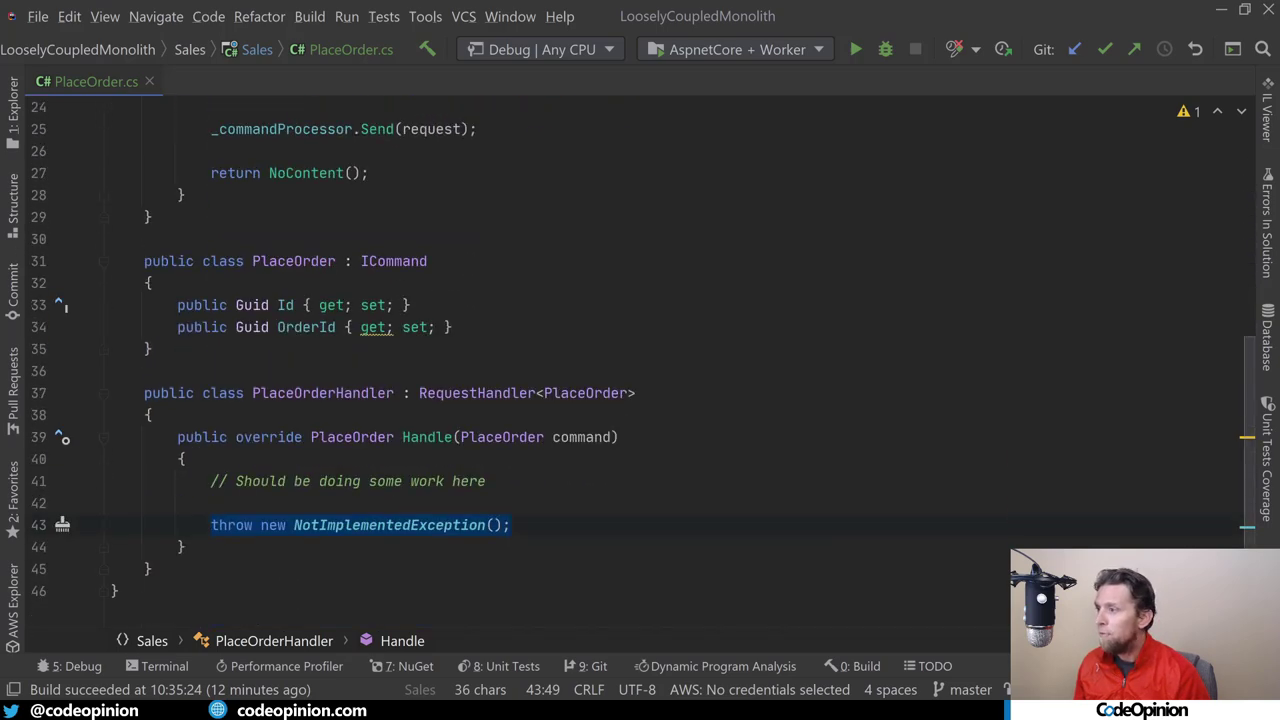
scroll(up, 3)
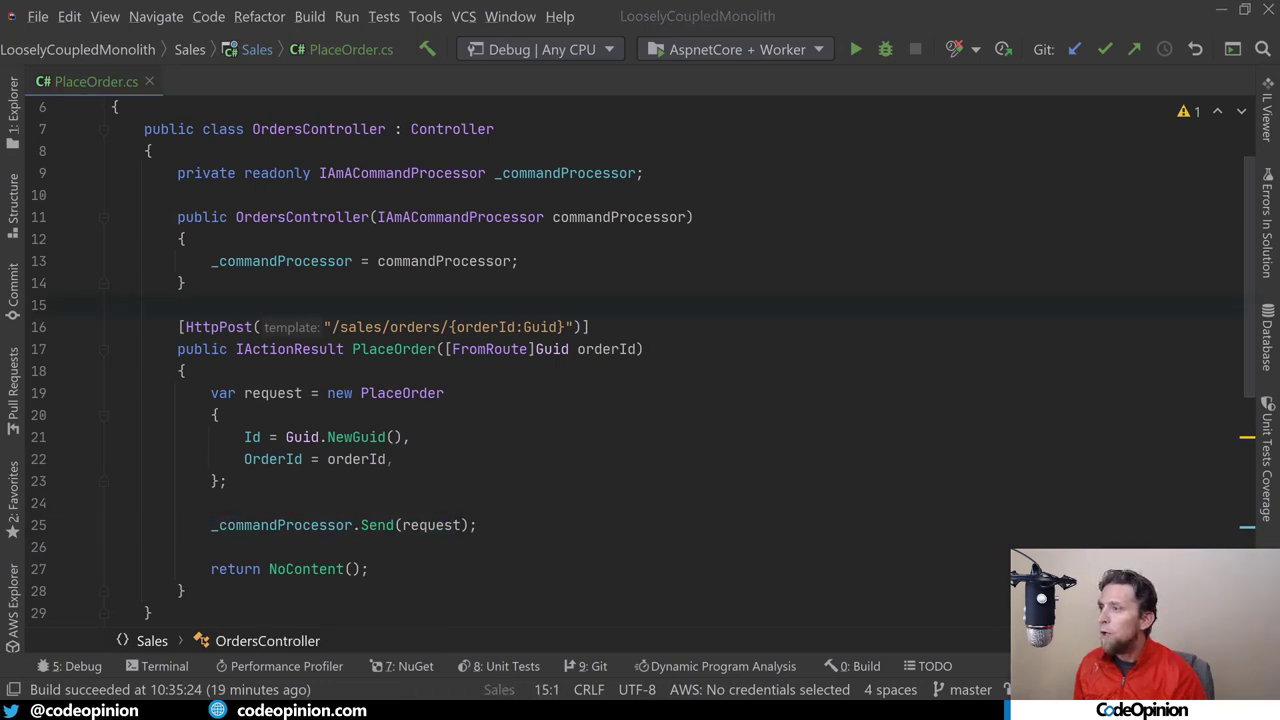
Dispatch the PlaceOrder command with _commandProcessor.Post(request) instead of Send.
click(112, 502)
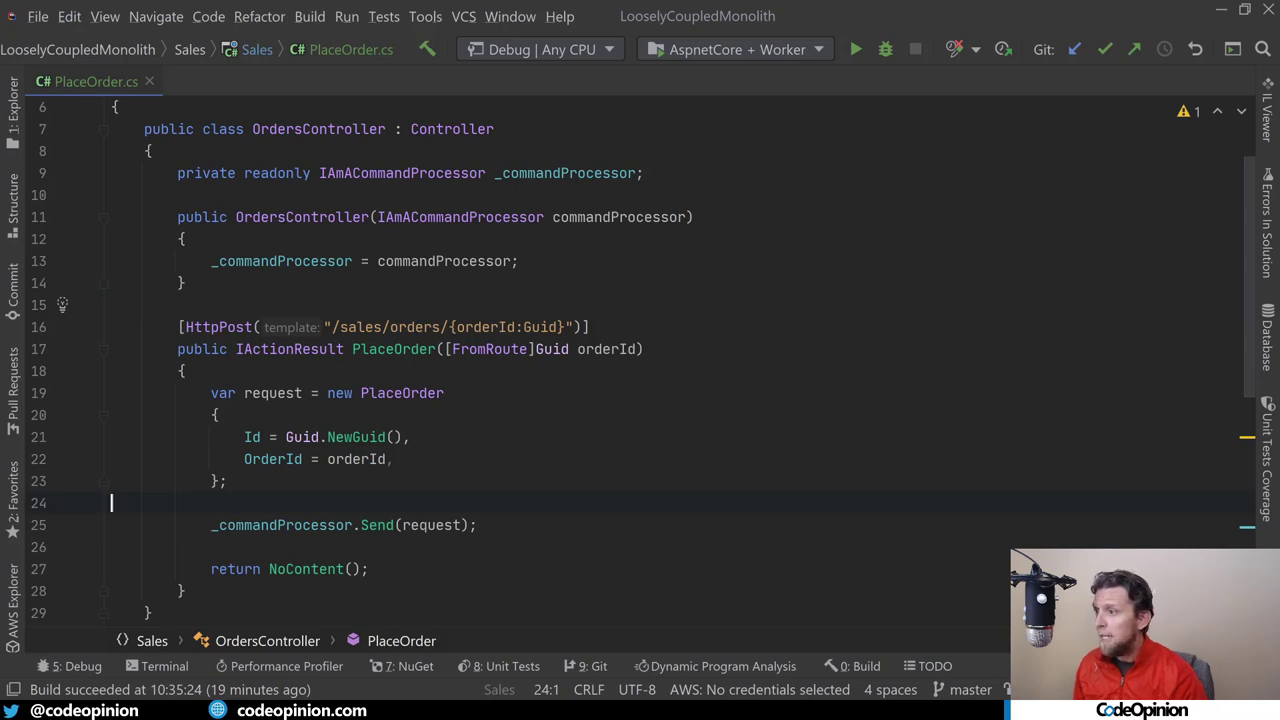
text(.p)
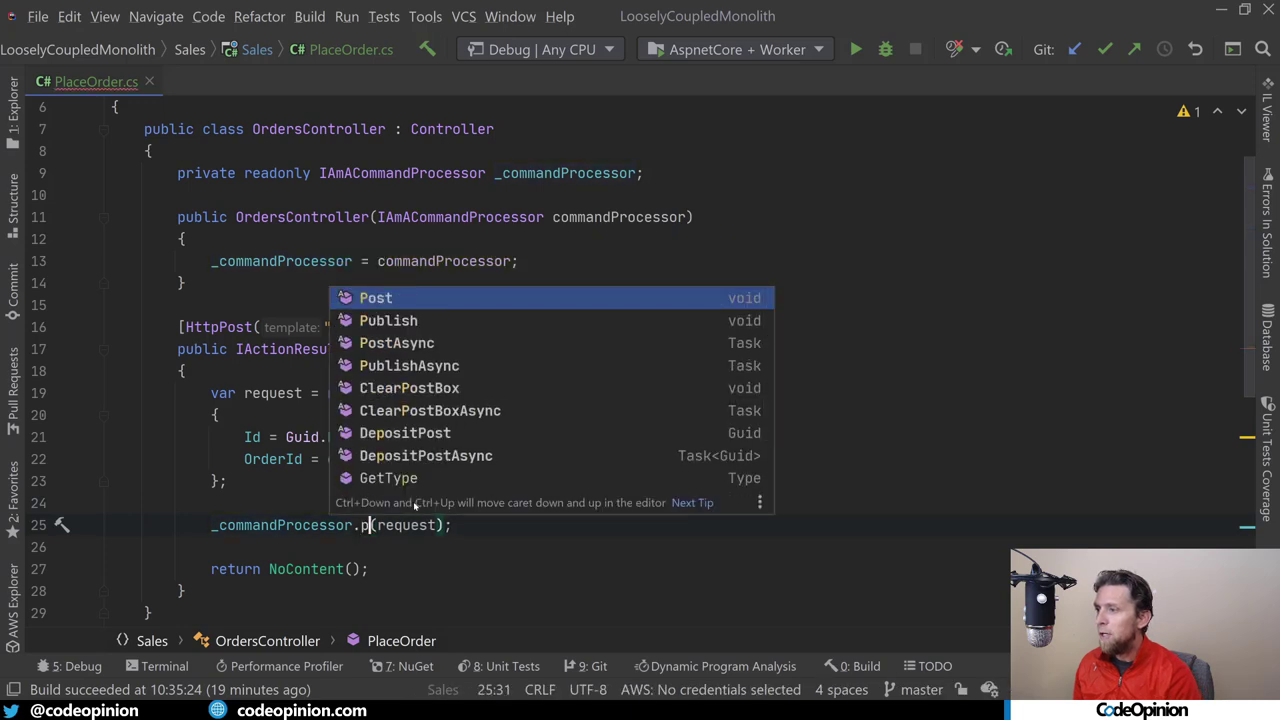
click(376, 296)
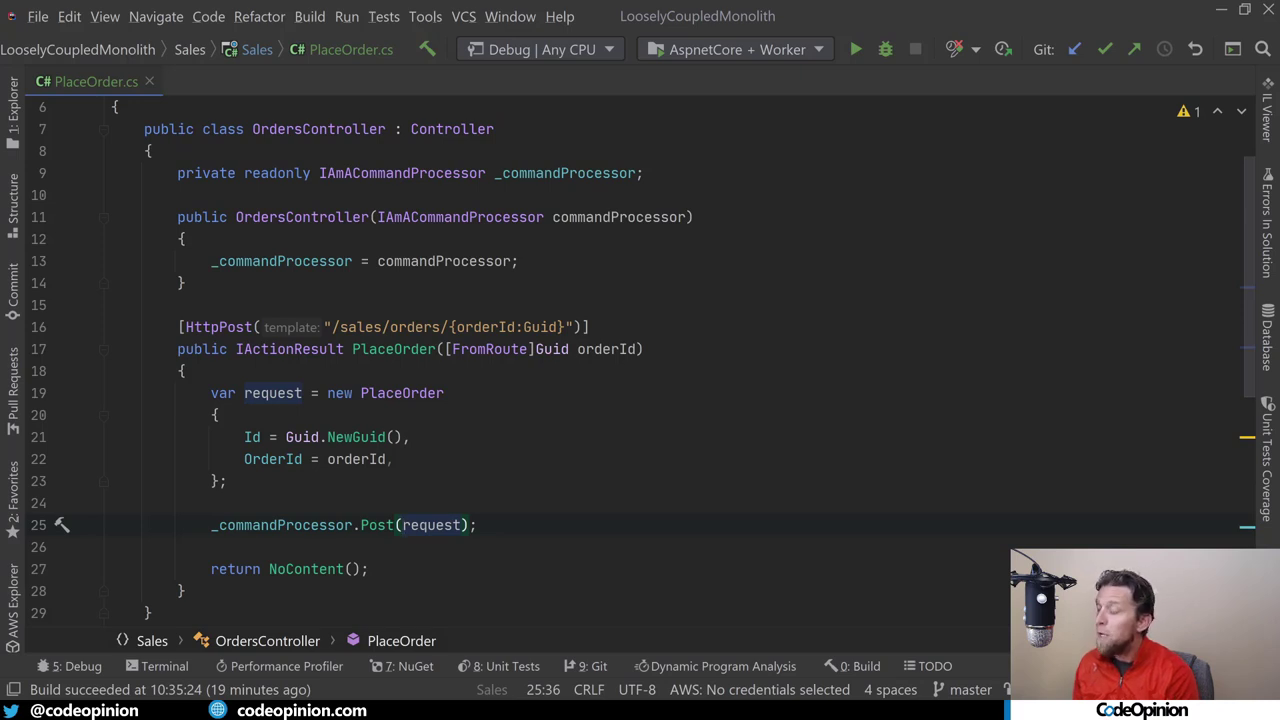
Review the handler and mark the return NoContent statement.
click(400, 524)
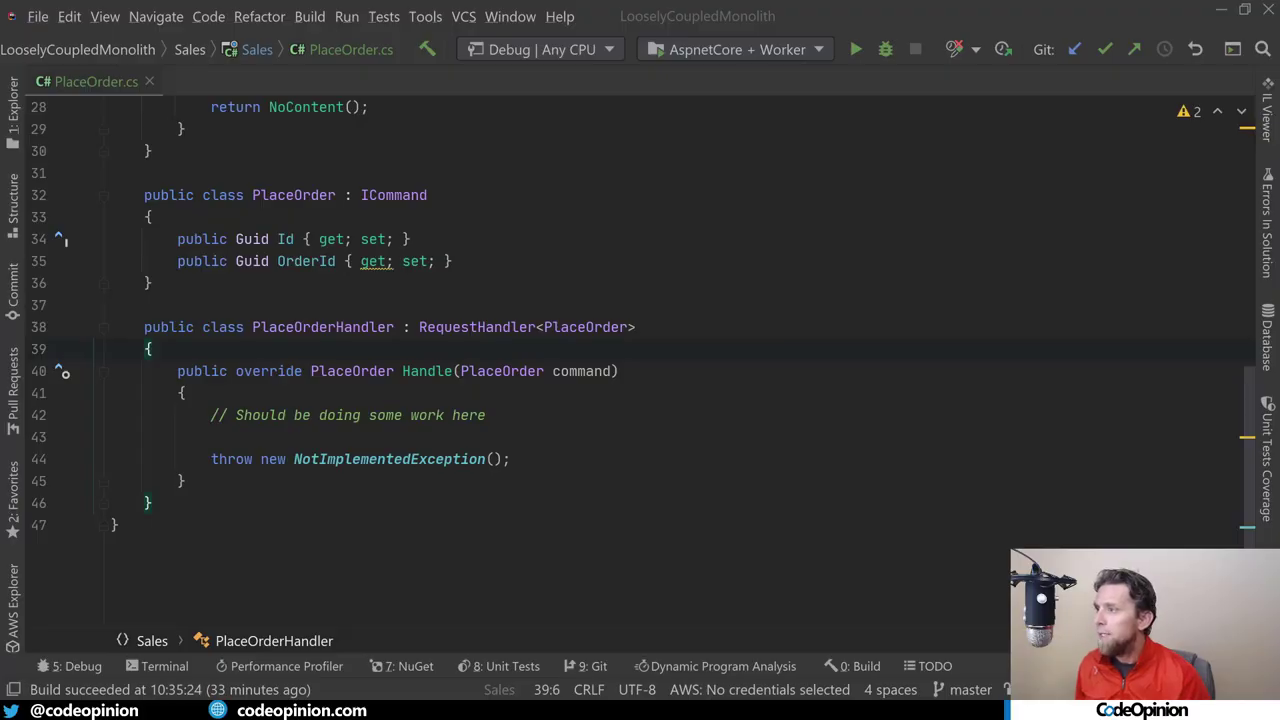
scroll(up, 3)
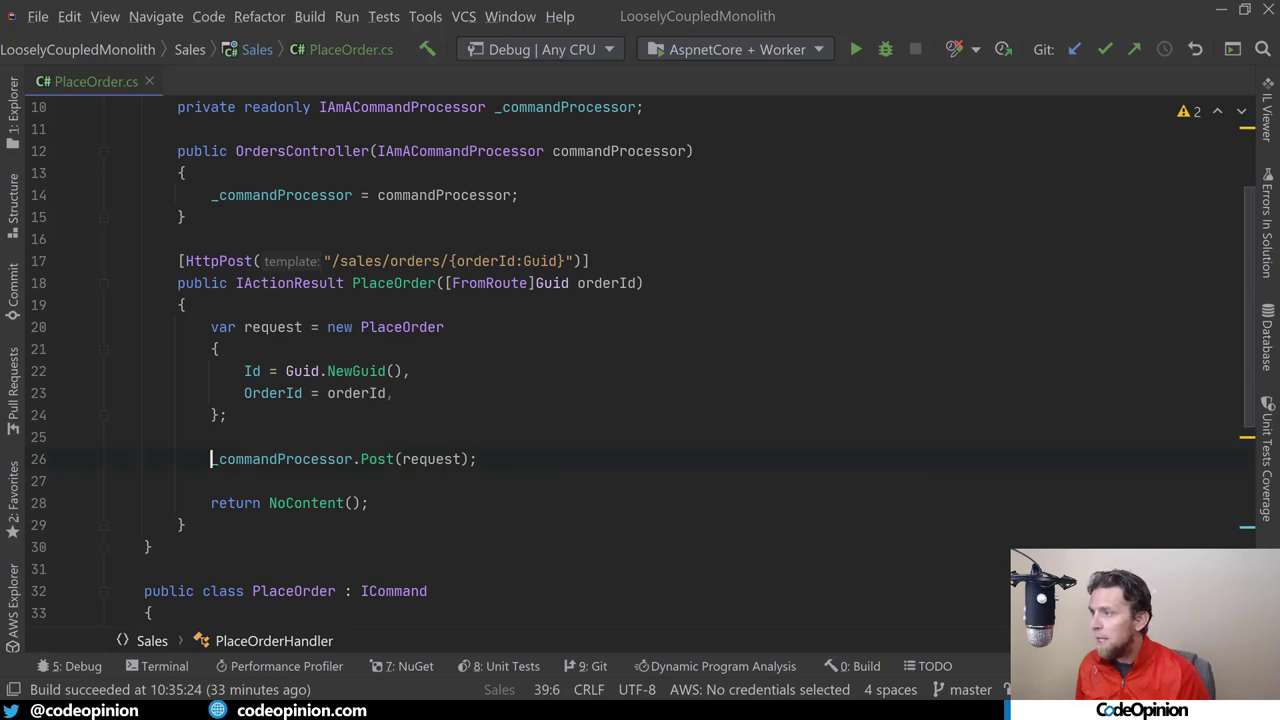
click(384, 458)
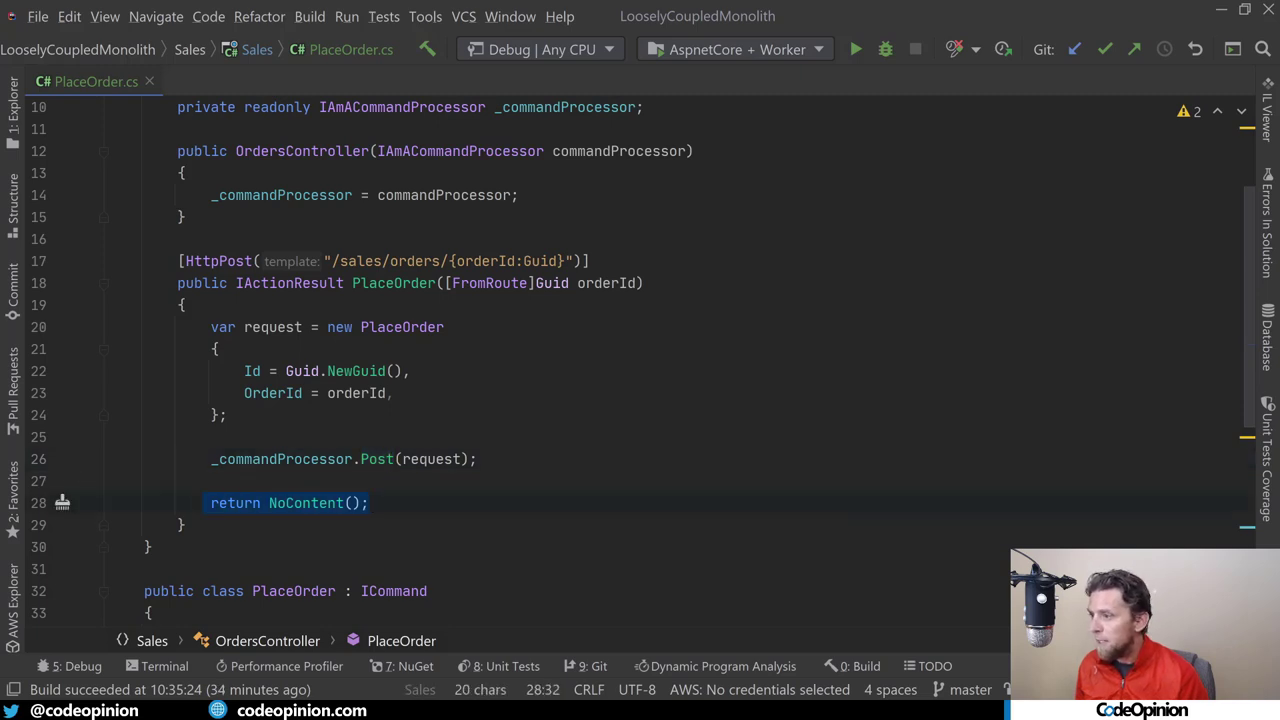
Add [UsePolicy(CommandProcessor.RETRYPOLICY, step: 3)] above PlaceOrderHandler's Handle method.
scroll(down, 3)
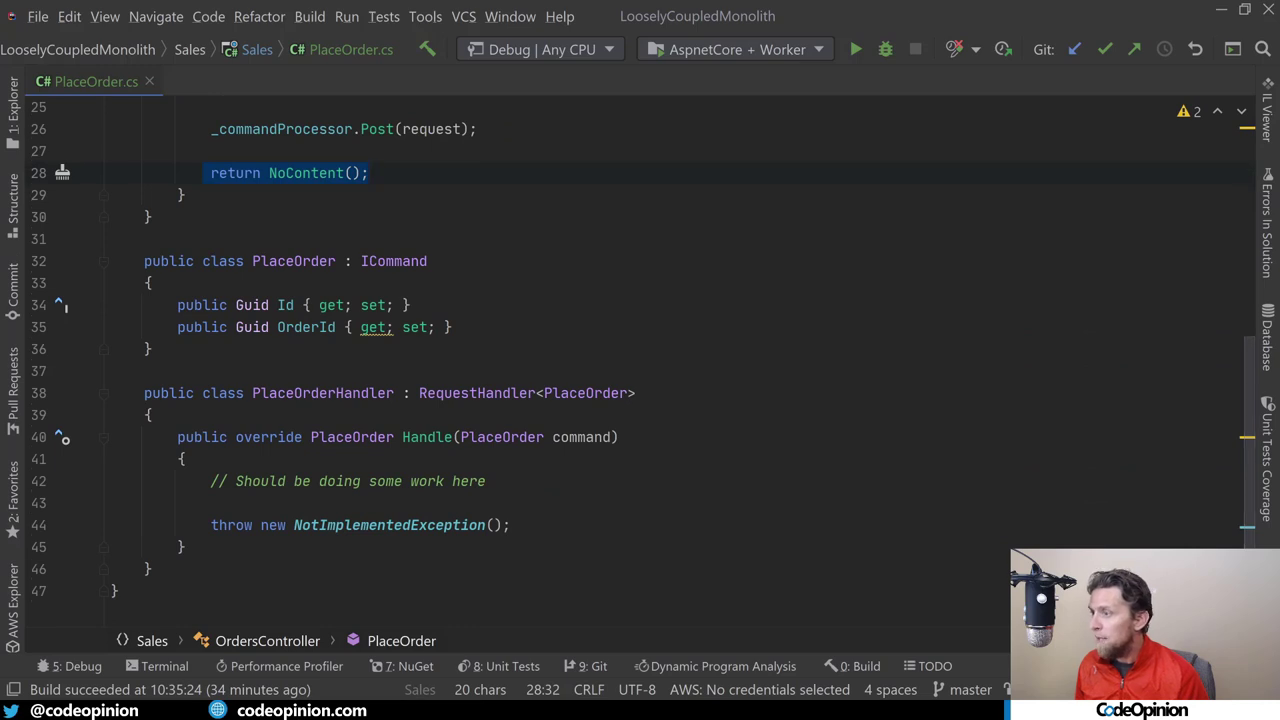
mouse_move(500, 436)
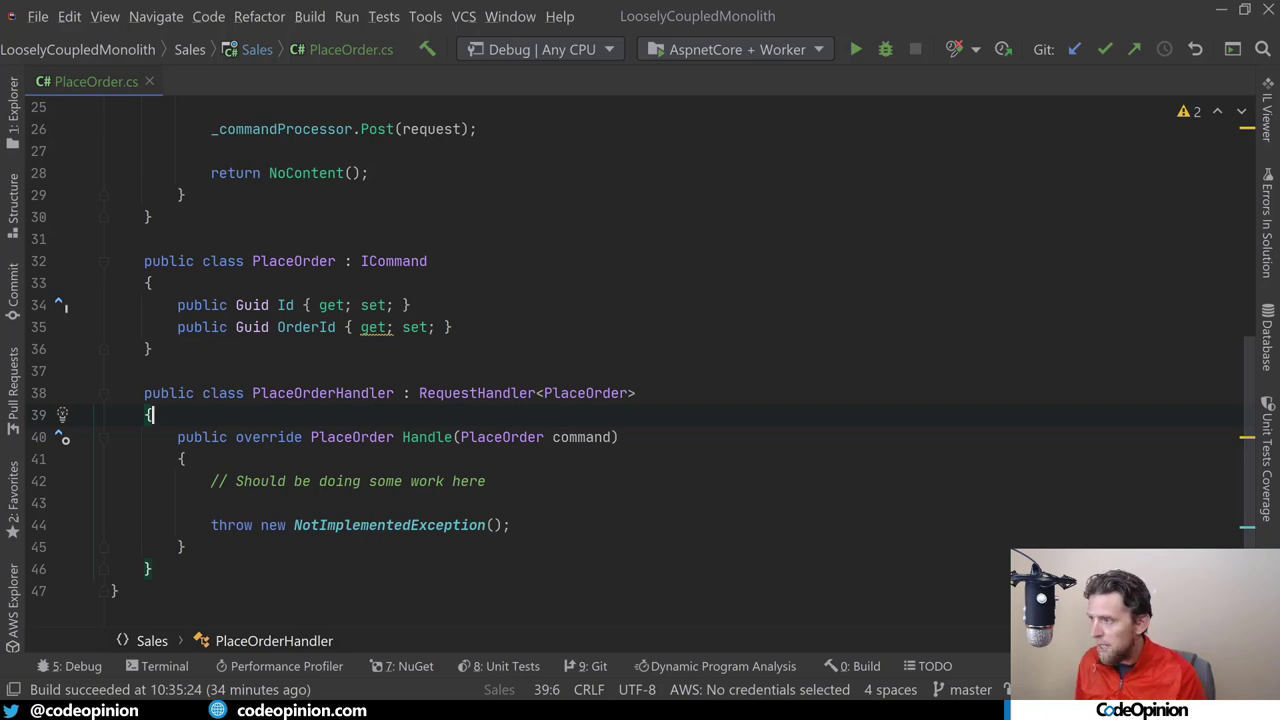
key(Return)
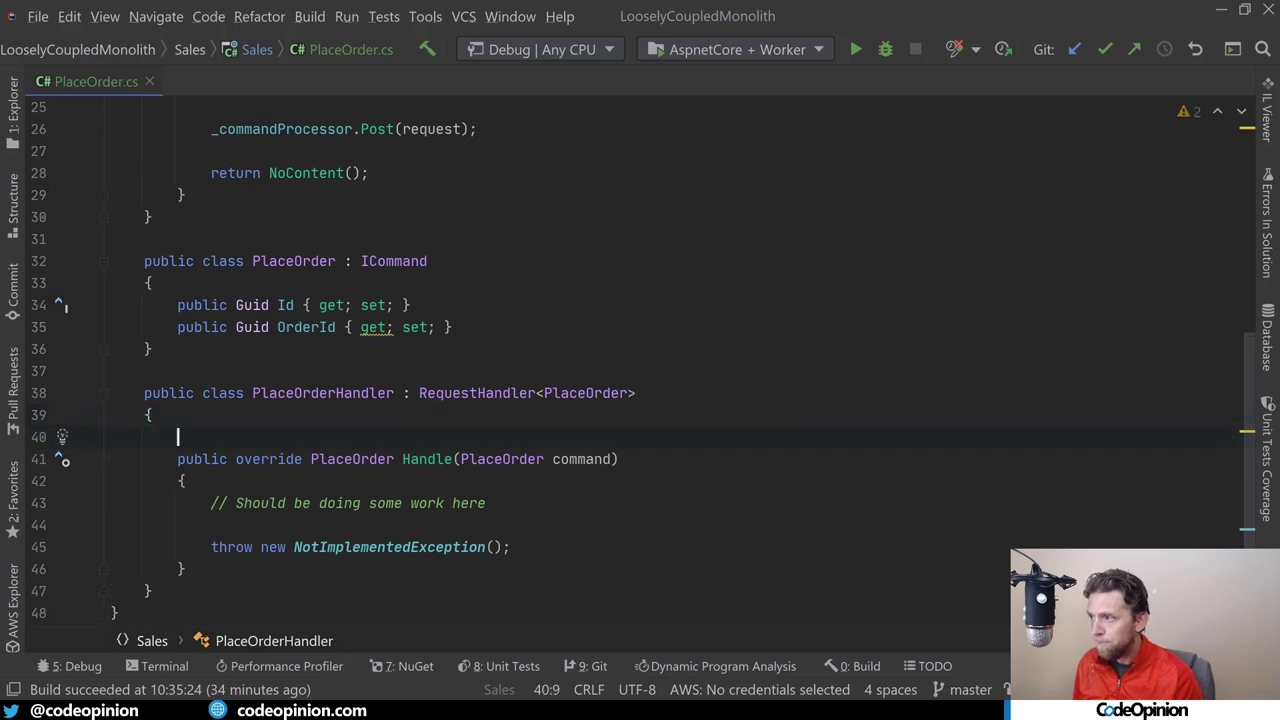
text([Po)
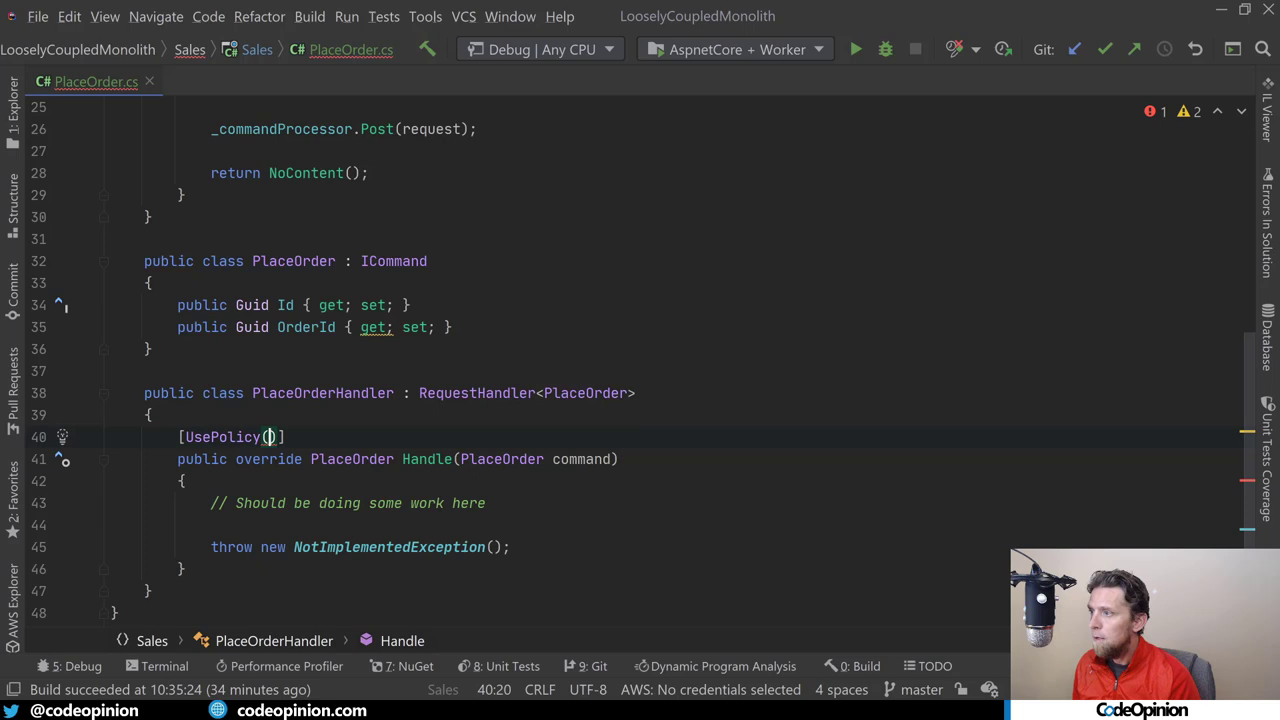
text(CommandProcessor.RETRYPOLICY, 3)
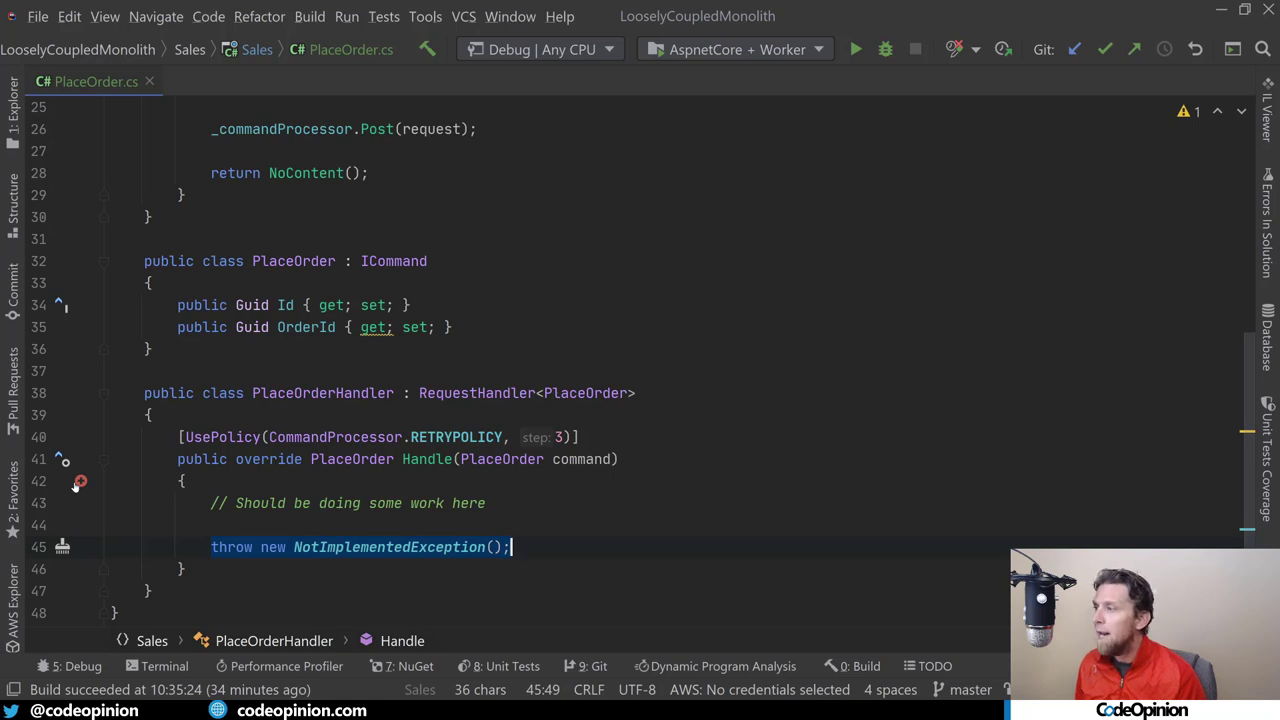
Open Worker/Program.cs and look at the Brighter RabbitMQ consumer setup for PlaceOrder.
click(460, 80)
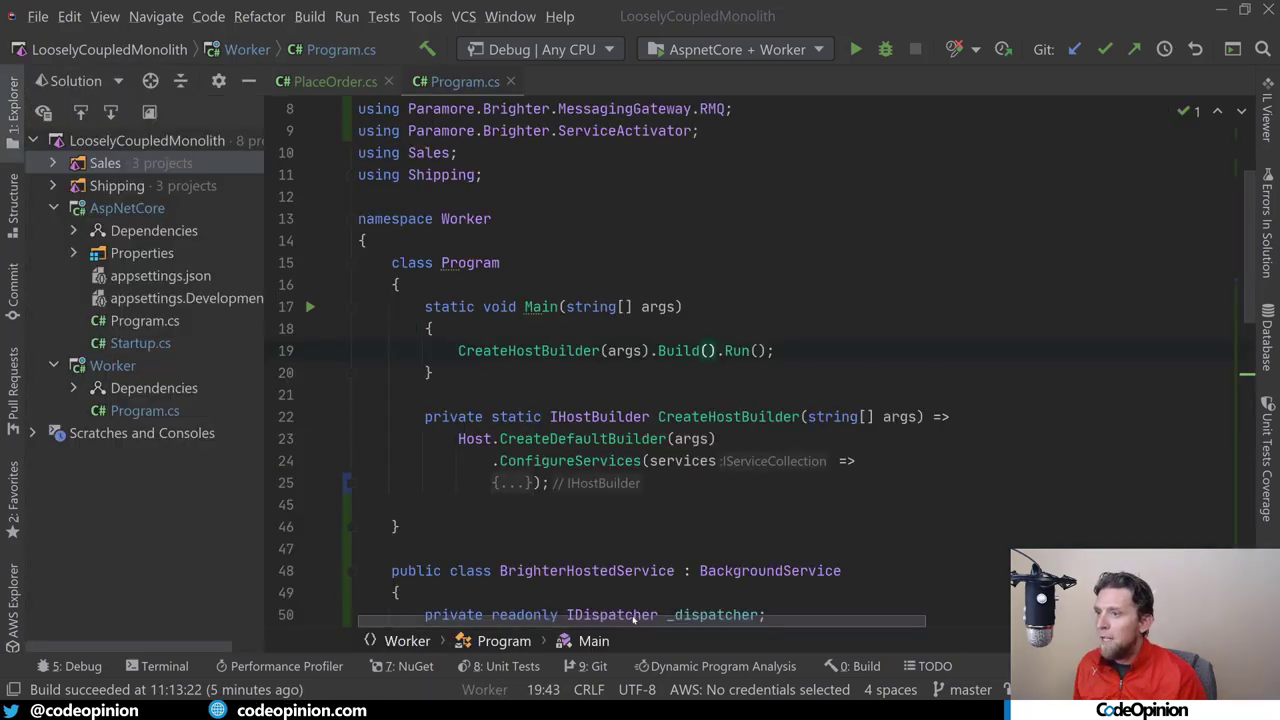
click(704, 350)
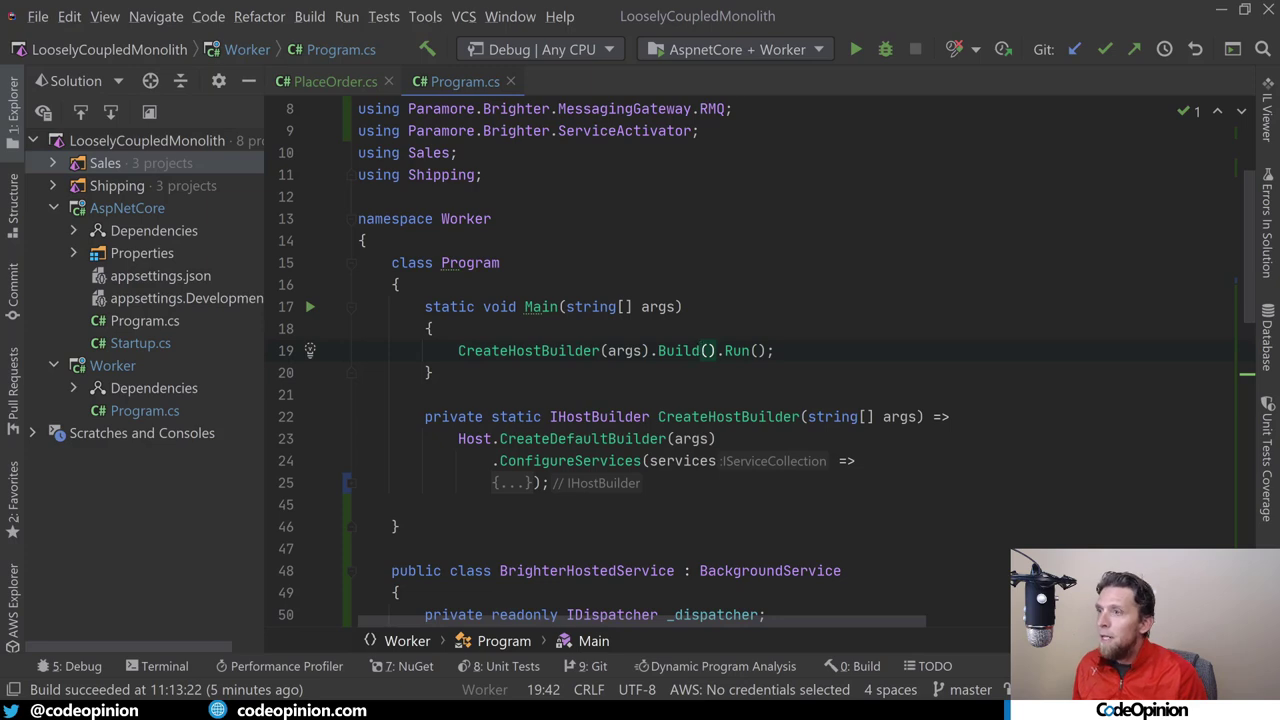
scroll(down, 3)
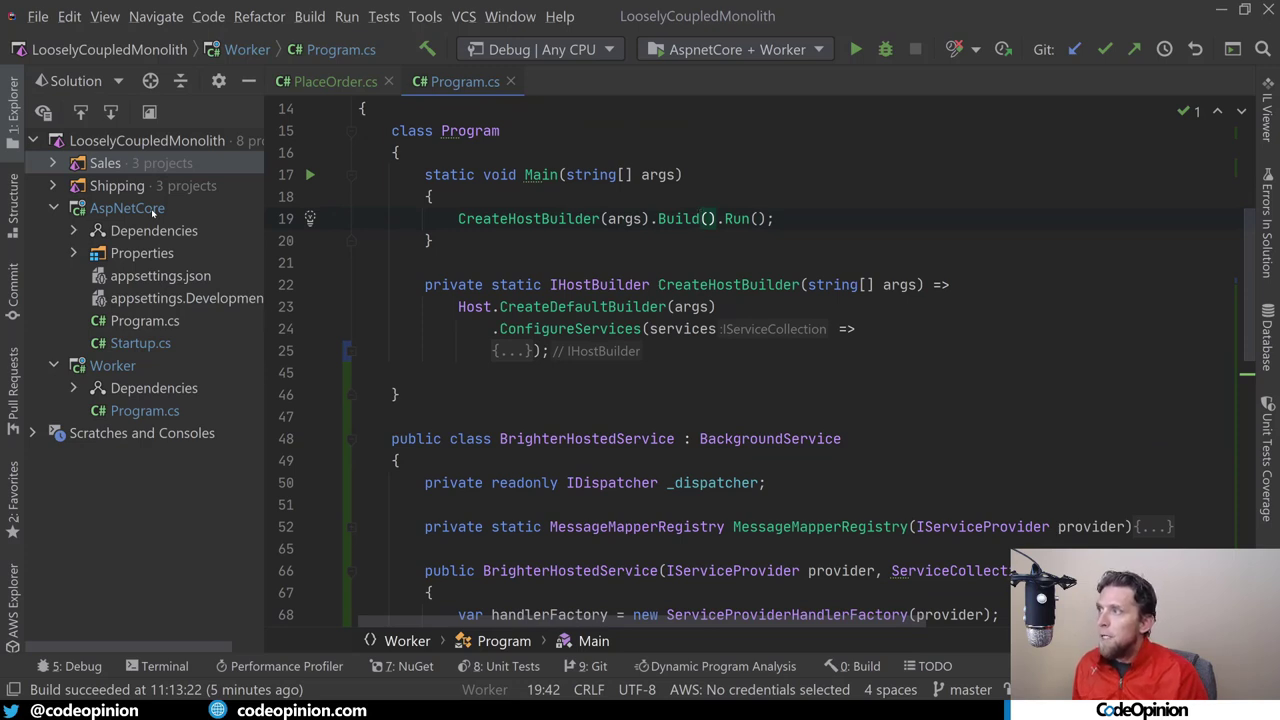
click(128, 206)
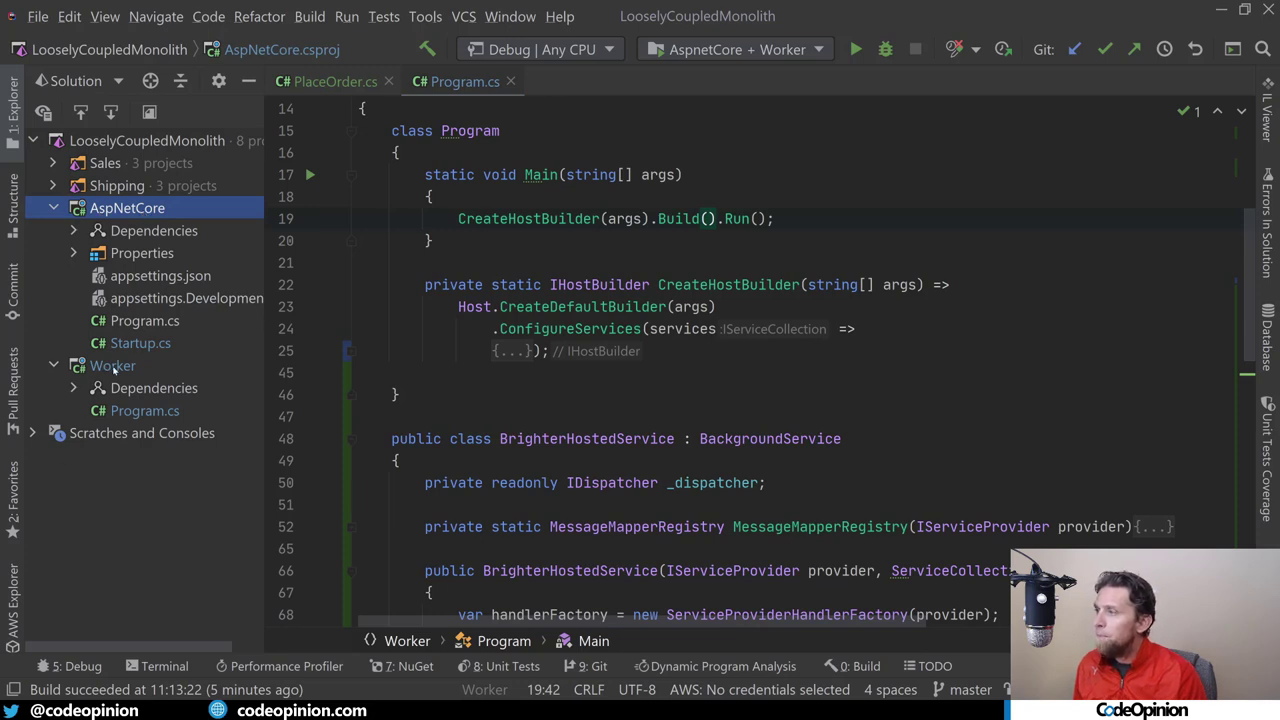
click(112, 364)
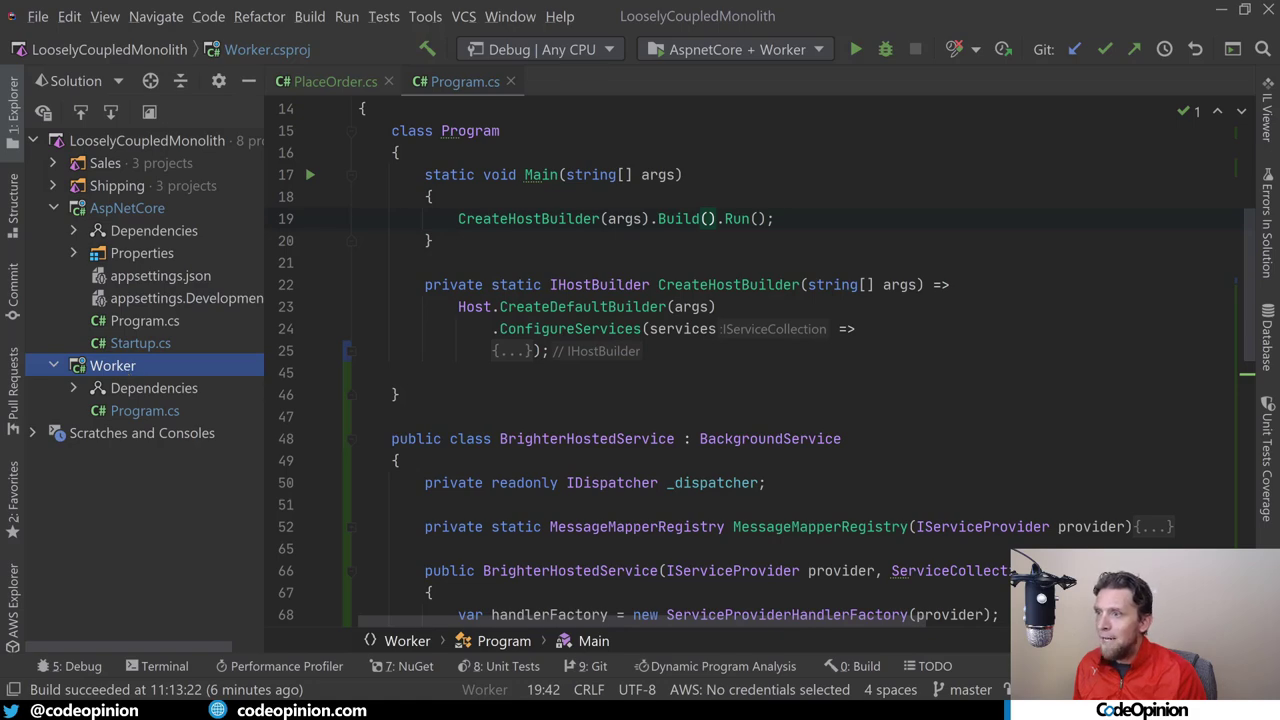
Scroll through BrighterHostedService, reselect the Worker and AspNetCore projects, and switch to Postman.
scroll(down, 3)
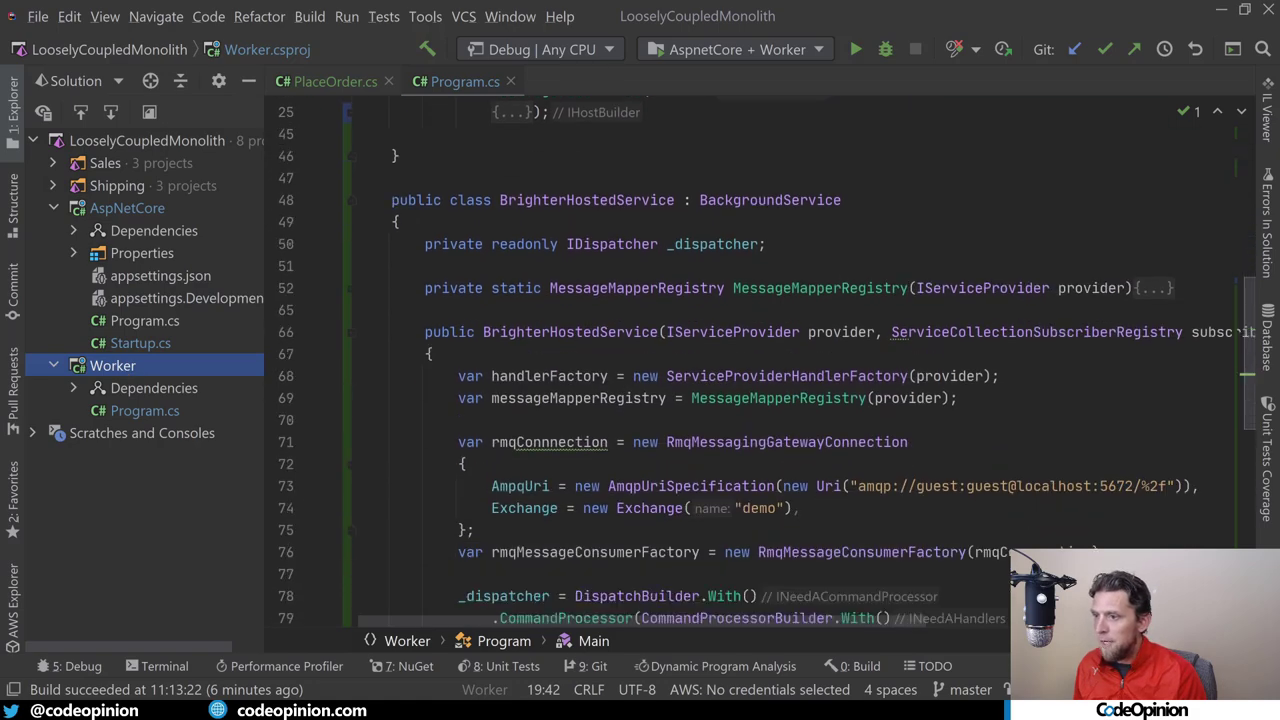
scroll(down, 3)
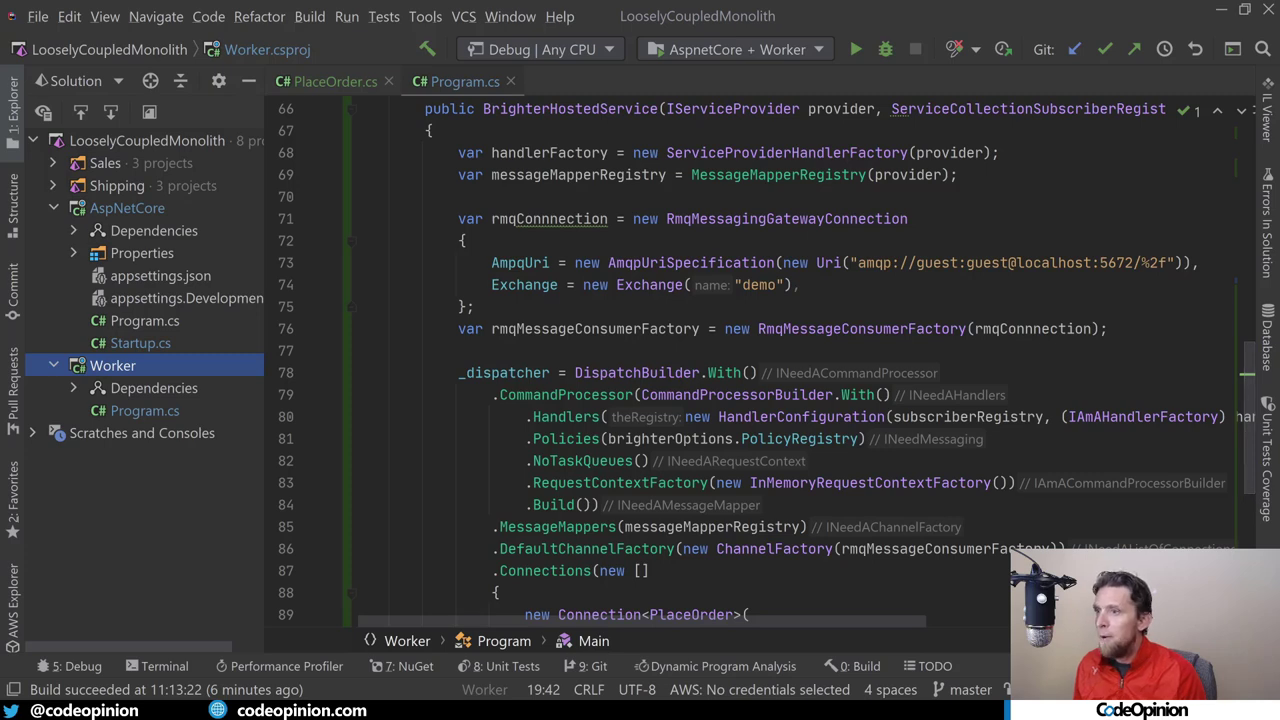
scroll(down, 3)
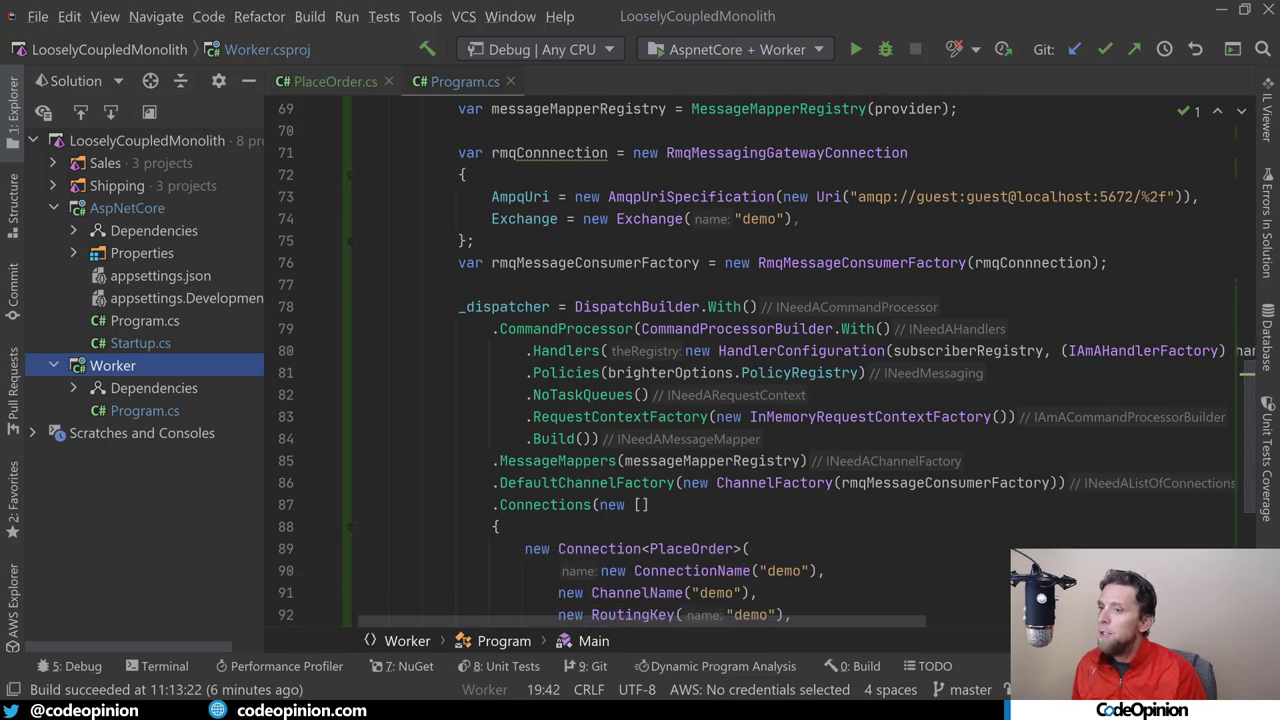
scroll(down, 3)
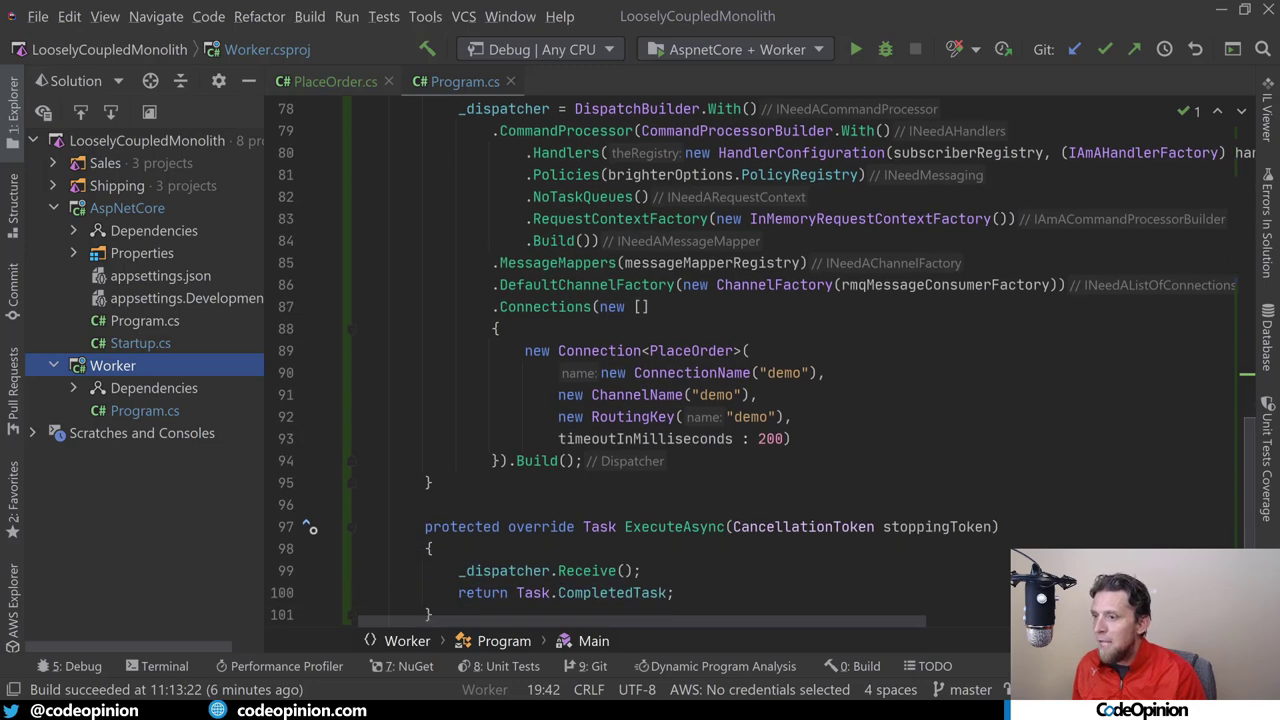
scroll(down, 3)
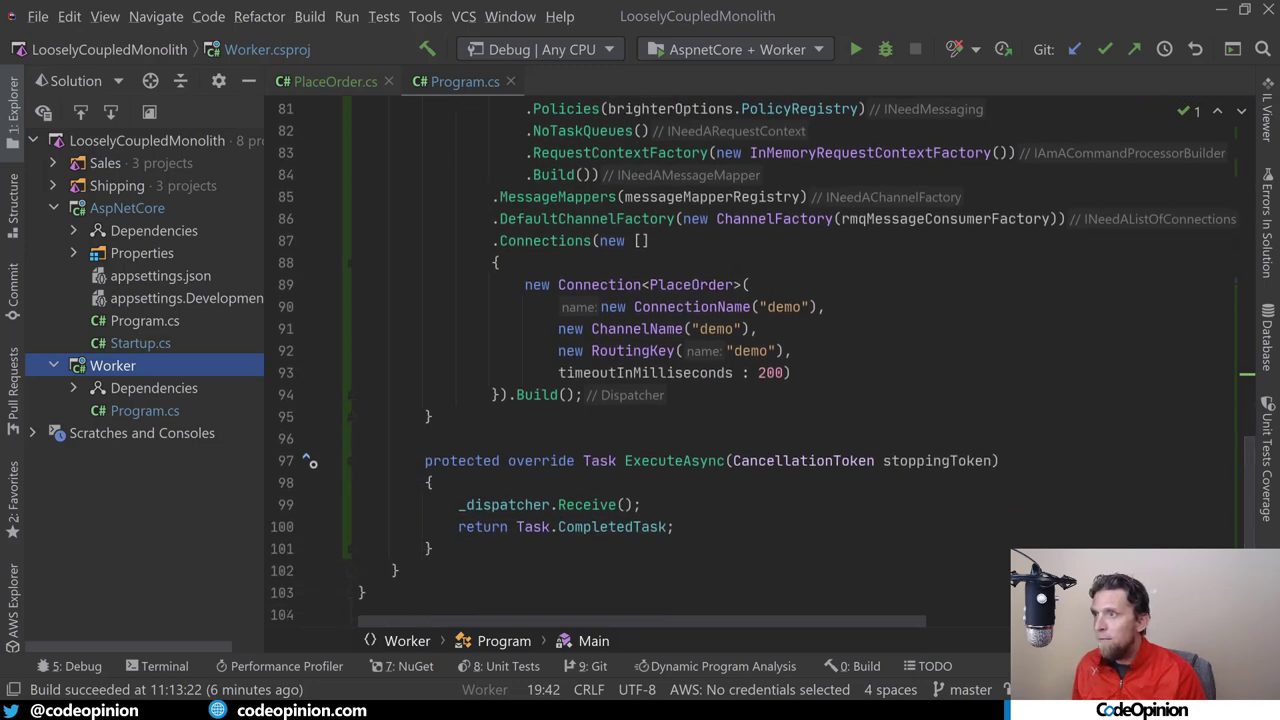
scroll(up, 3)
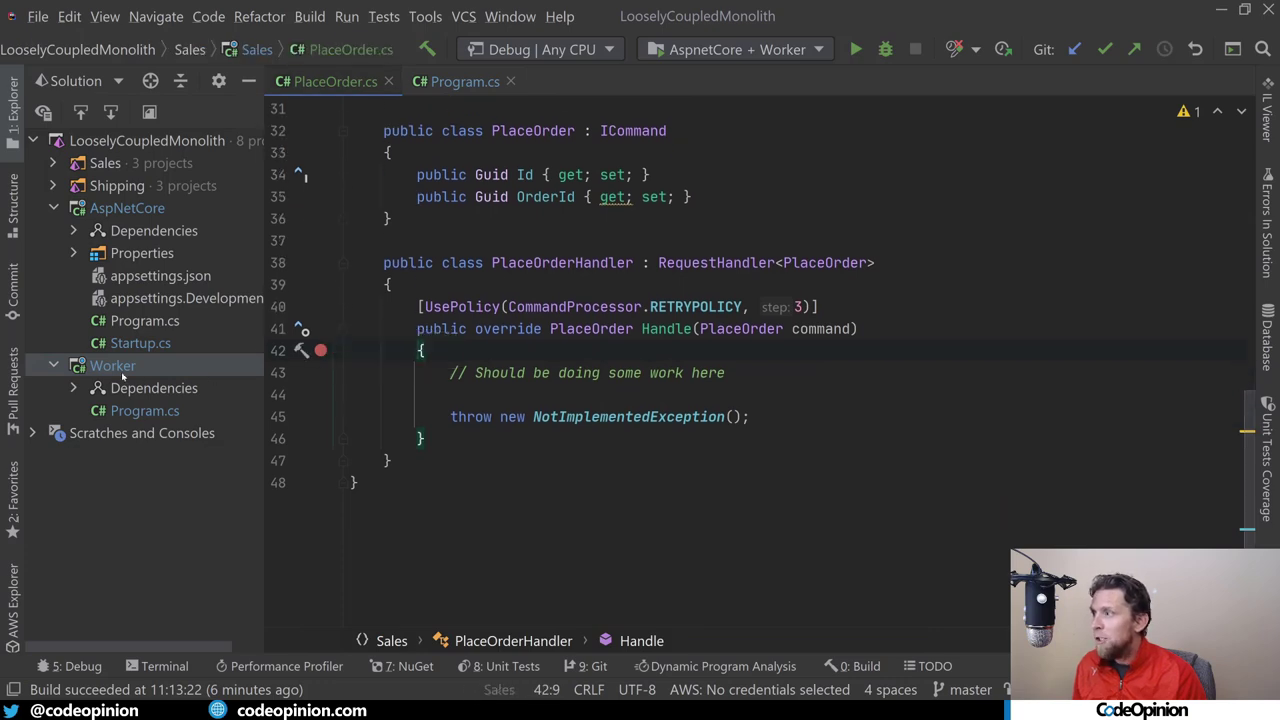
click(112, 364)
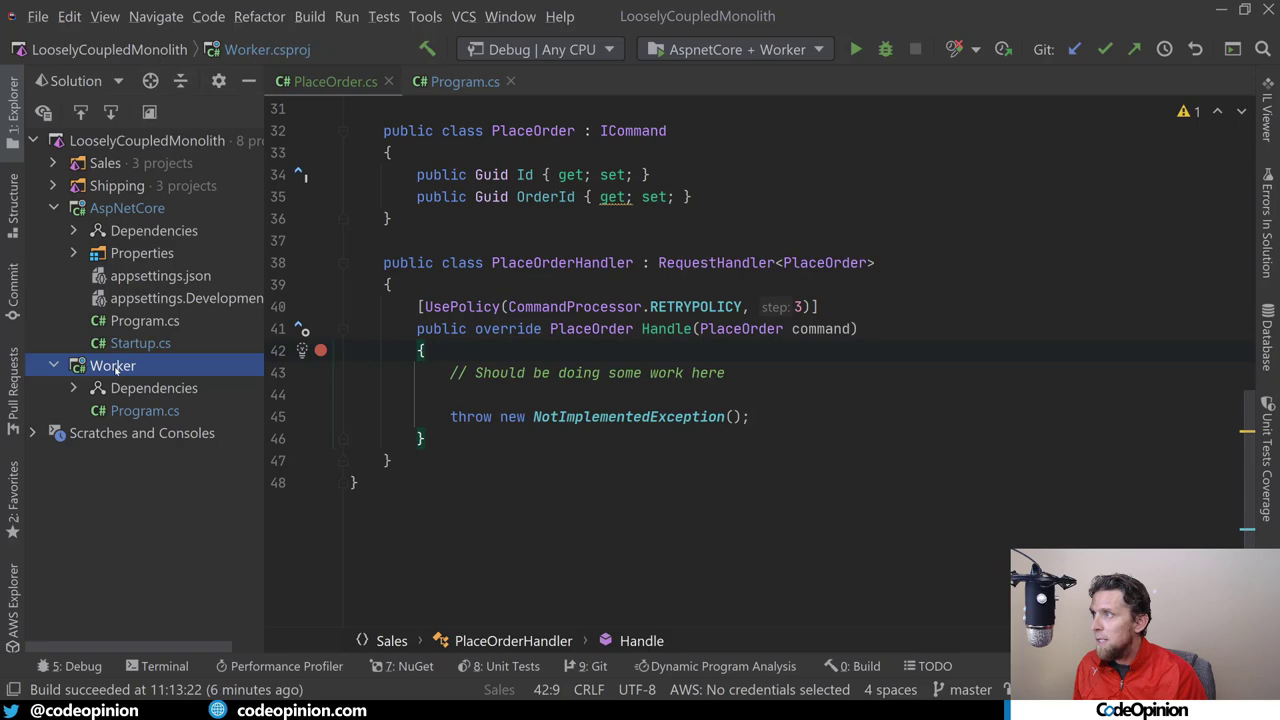
click(128, 206)
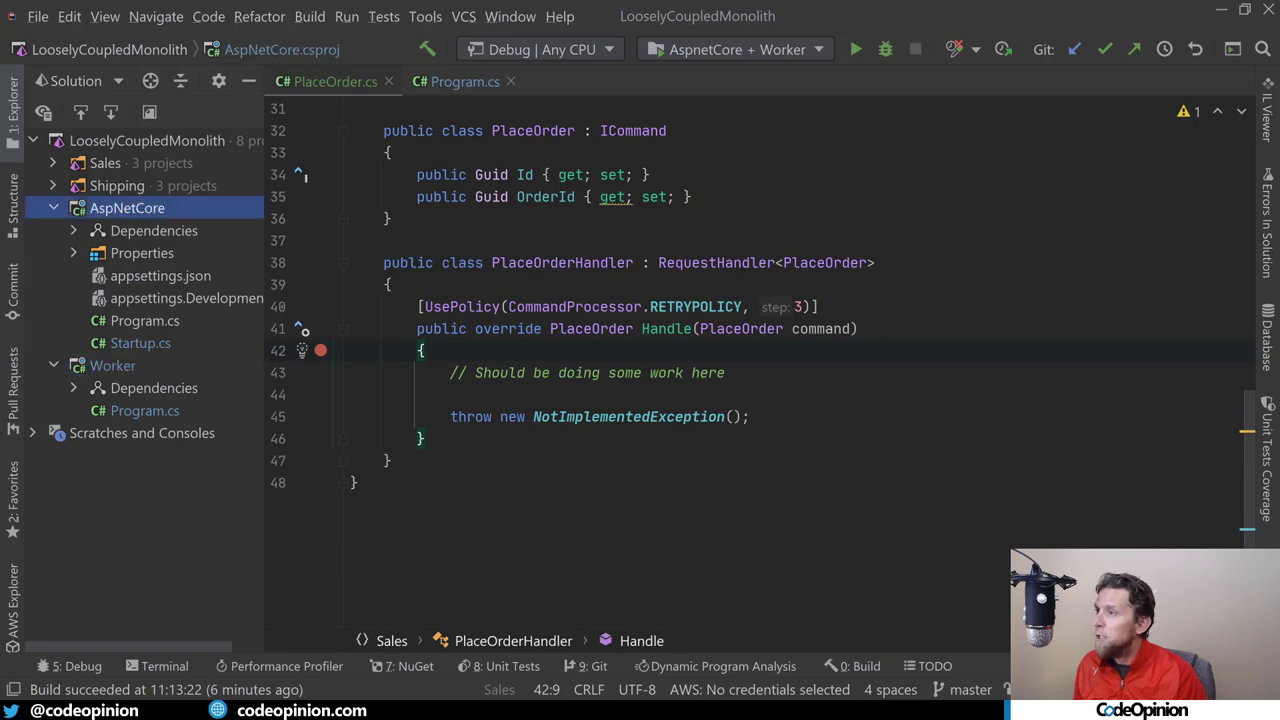
click(884, 48)
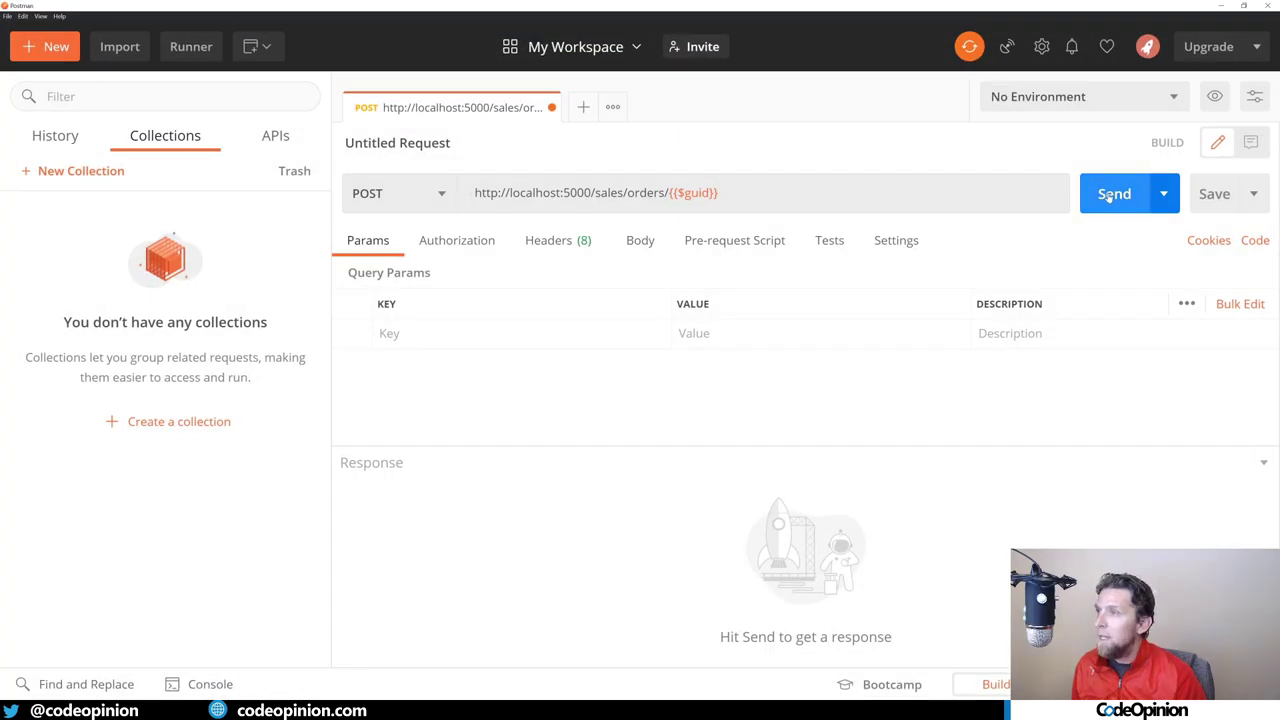
Send POST localhost:5000/sales/orders/{{$guid}} and get 204 No Content.
click(1114, 192)
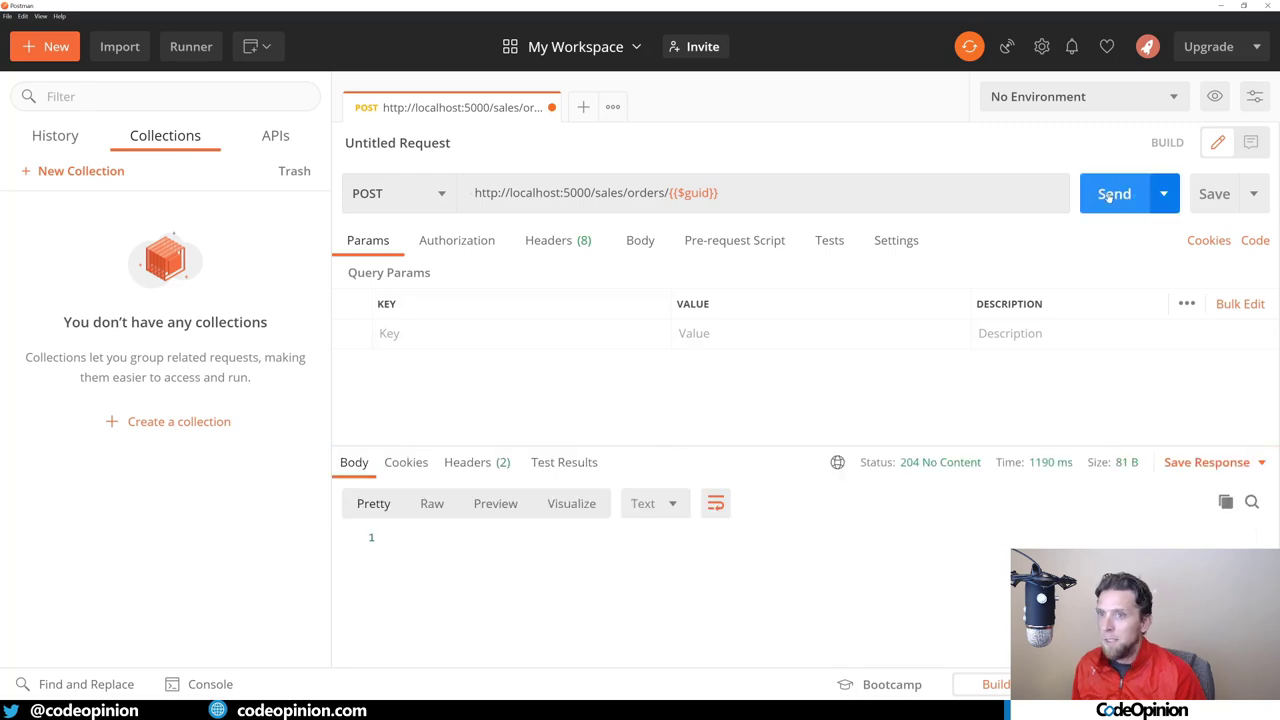
mouse_move(940, 460)
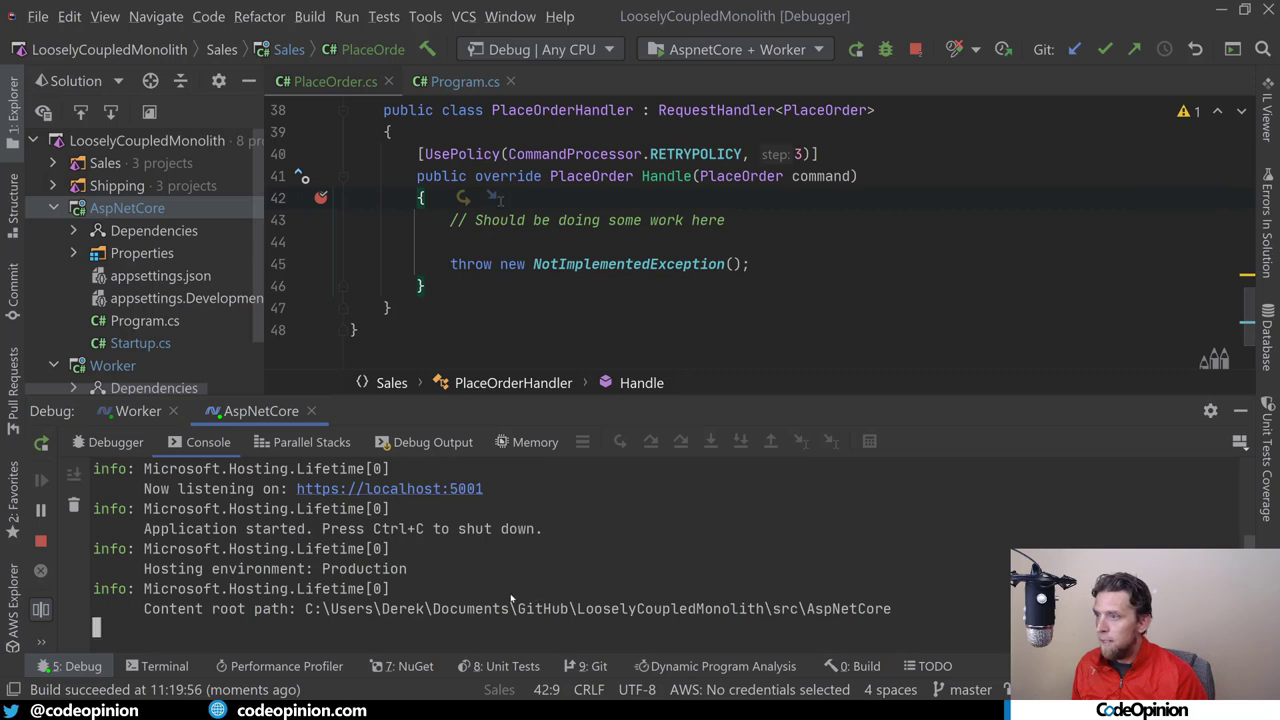
Show the Debug console for the AspNetCore session listening on localhost.
click(140, 412)
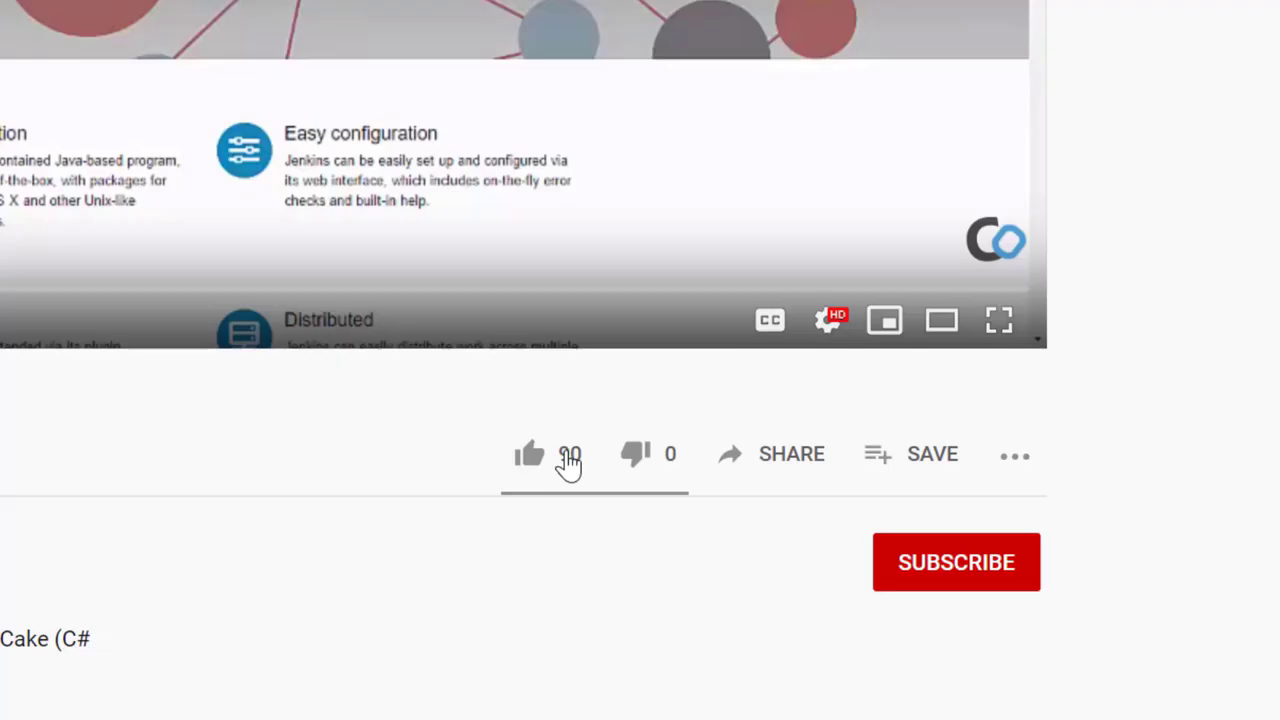
Like the video and subscribe to the channel.
click(528, 454)
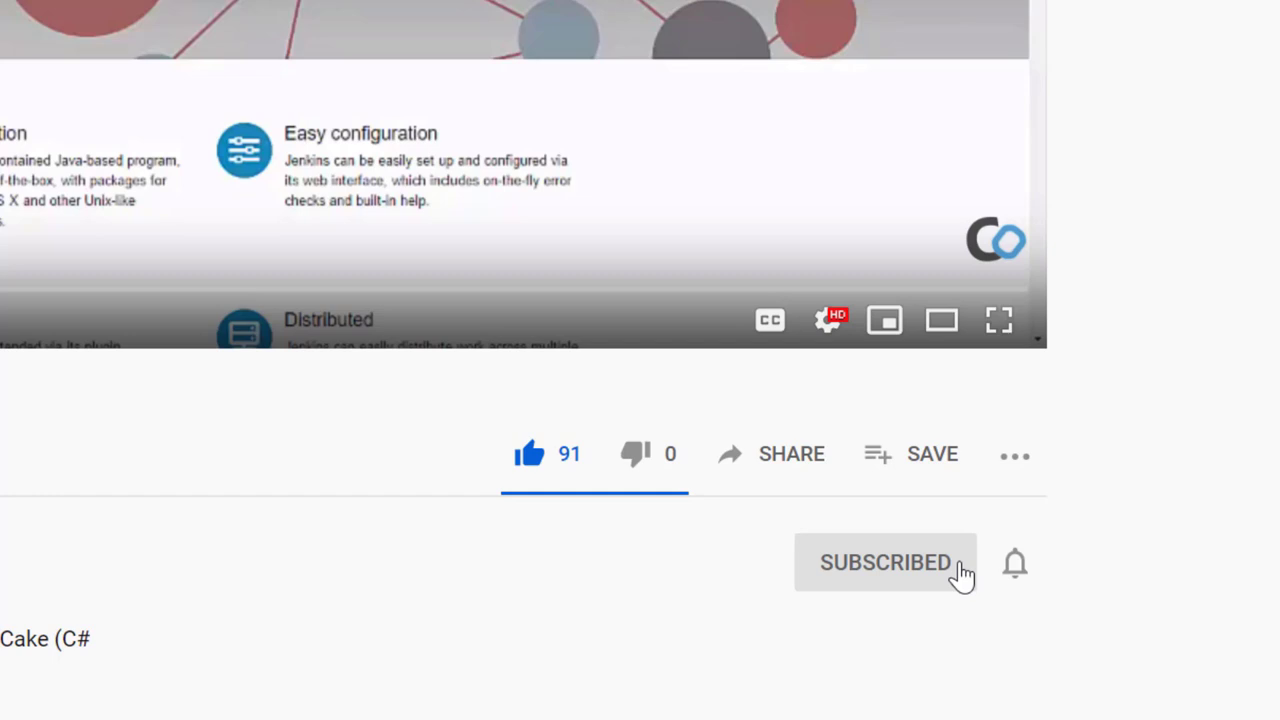
click(1014, 562)
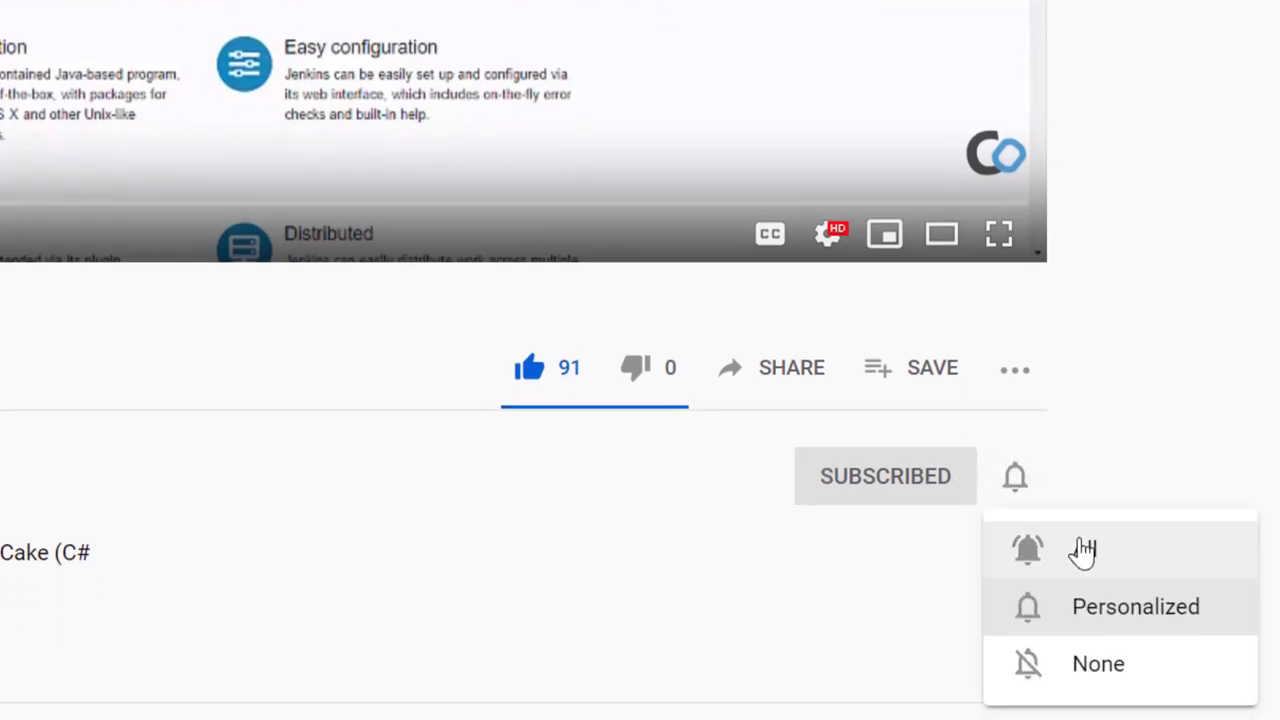